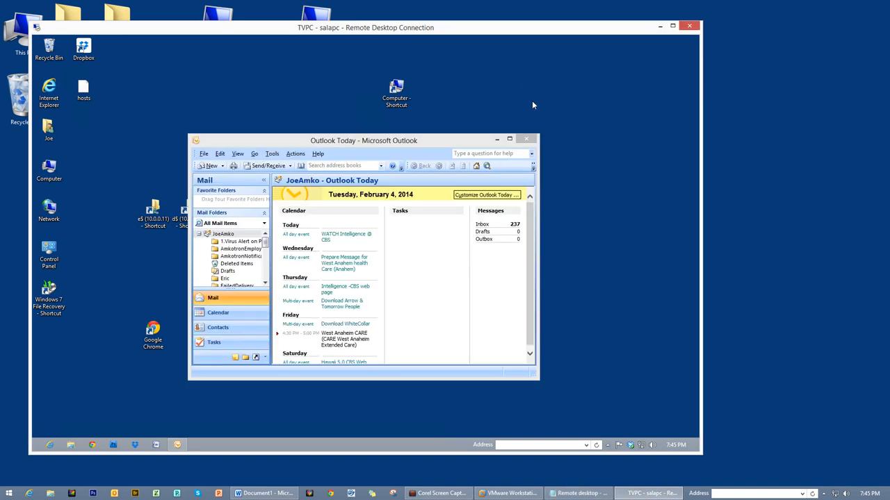
{"action": "mouse_move", "coordinate": [636, 213]}
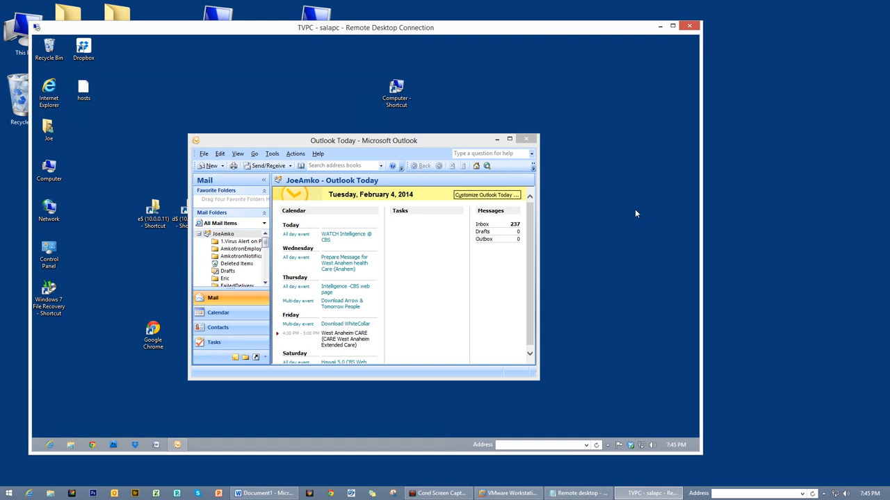
{"action": "mouse_move", "coordinate": [584, 33]}
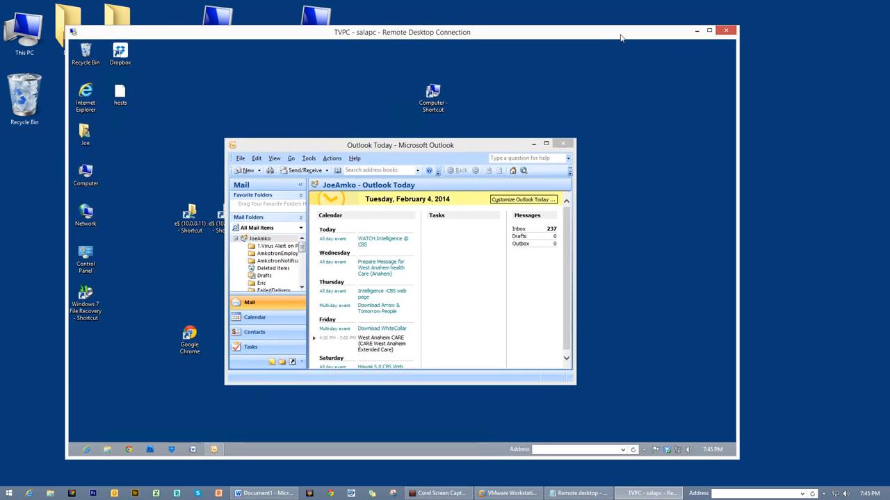
{"action": "mouse_move", "coordinate": [638, 193]}
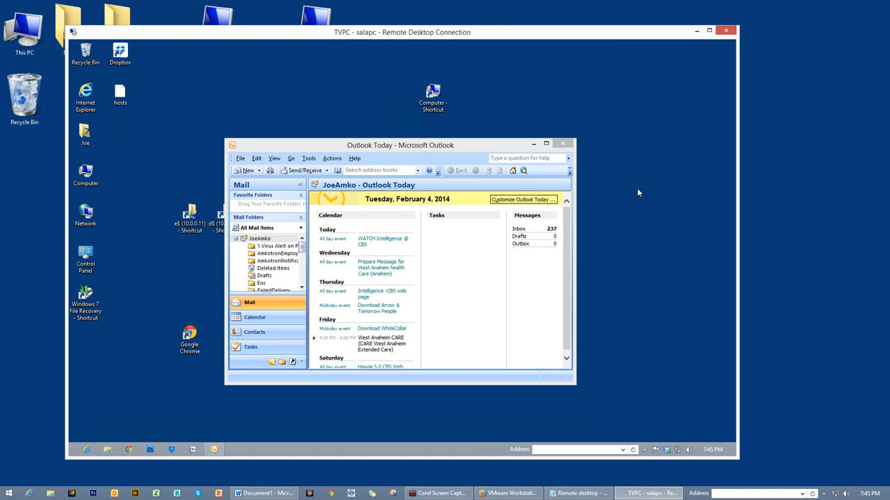
{"action": "mouse_move", "coordinate": [576, 50]}
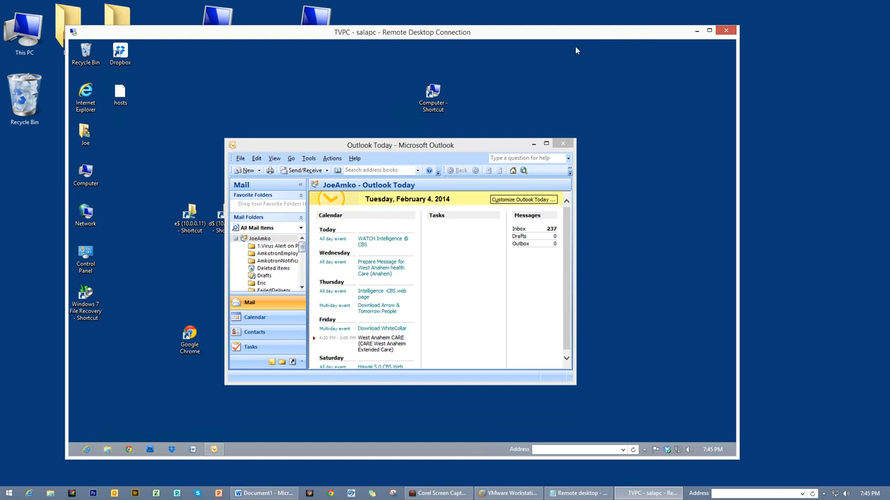
{"action": "mouse_move", "coordinate": [496, 149]}
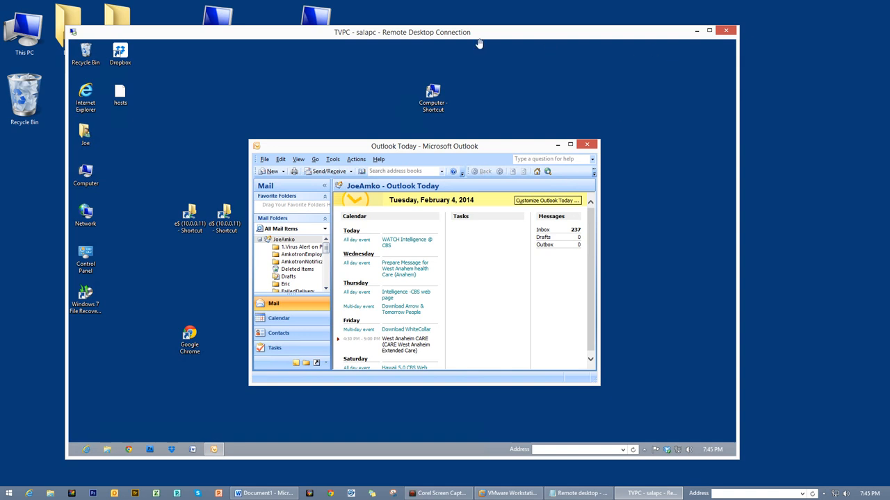
{"action": "mouse_move", "coordinate": [322, 40]}
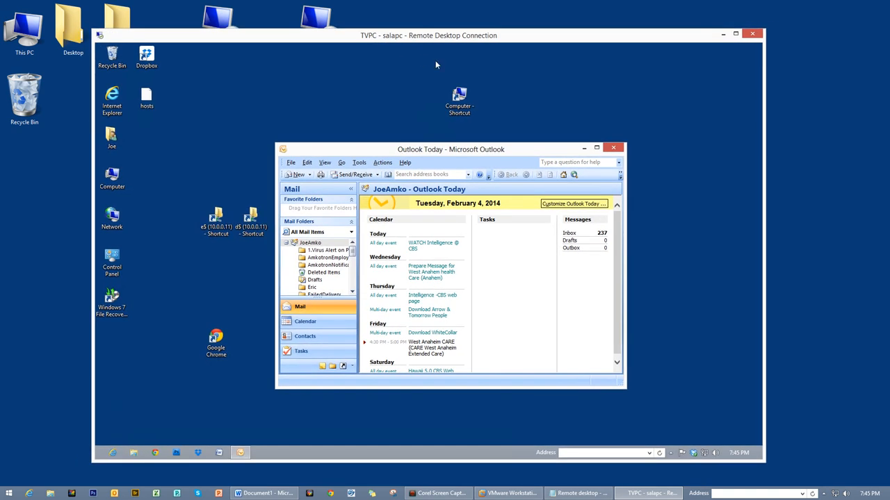
{"action": "mouse_move", "coordinate": [383, 33]}
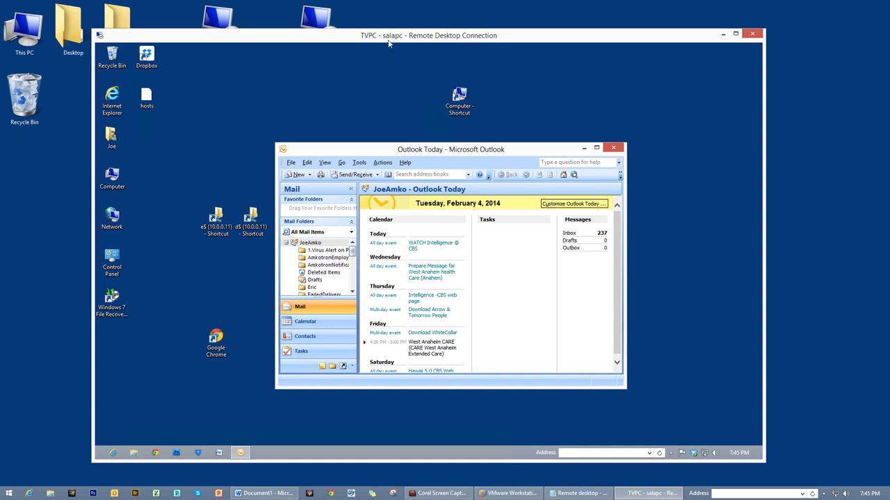
{"action": "mouse_move", "coordinate": [351, 45]}
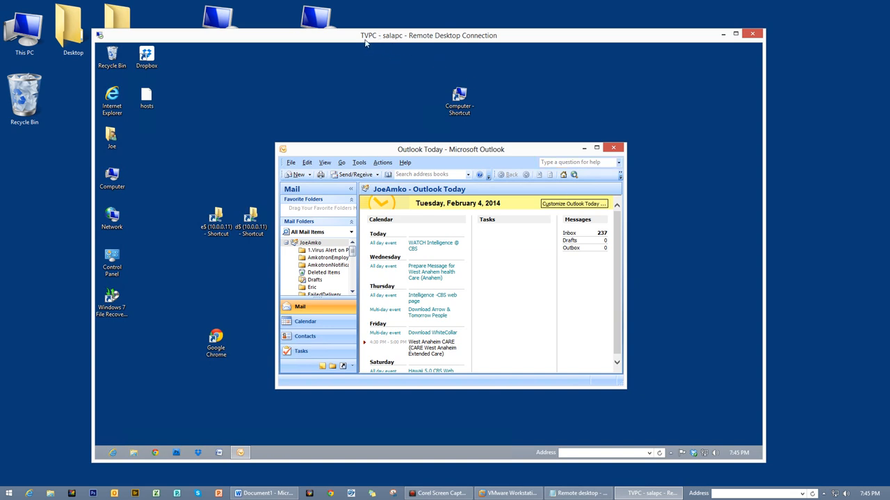
{"action": "mouse_move", "coordinate": [662, 320]}
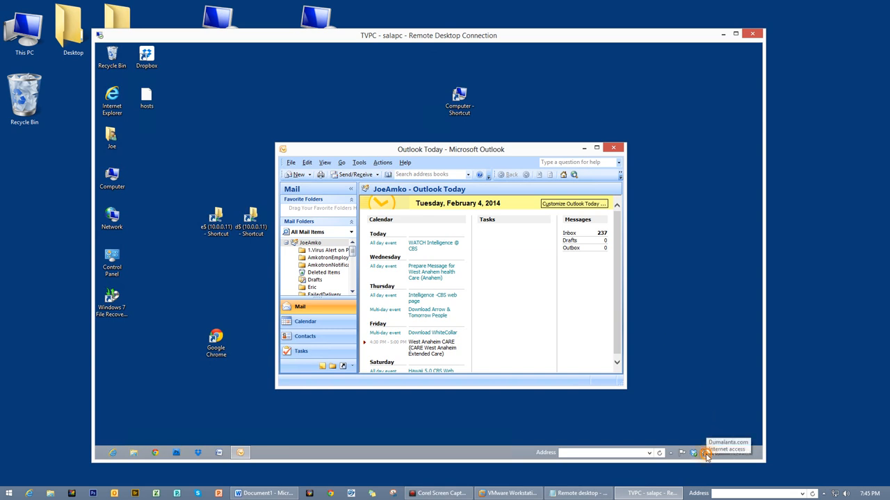
- Review the remote computer's Ethernet connection details to check its IPv4 address
{"action": "left_click", "coordinate": [704, 454]}
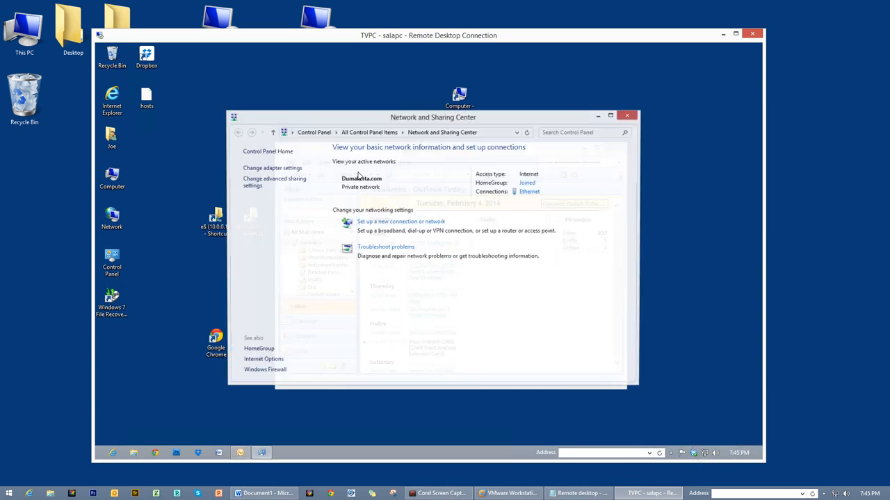
{"action": "left_click", "coordinate": [267, 167]}
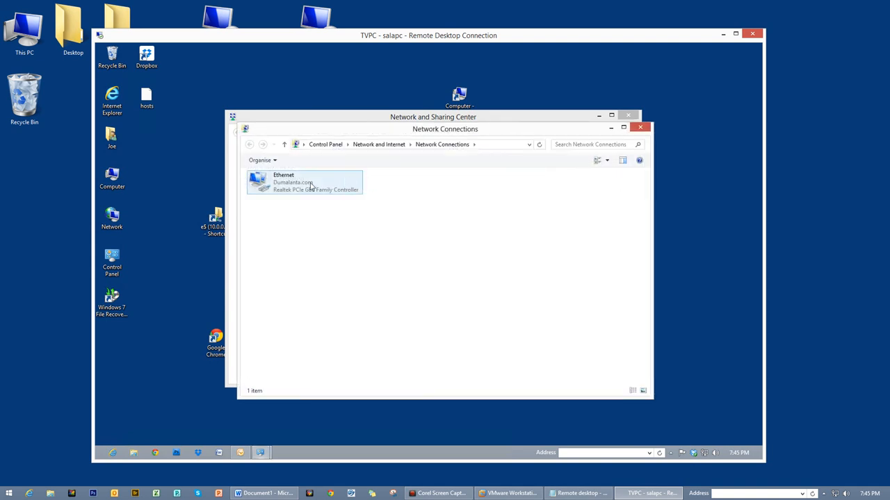
{"action": "double_click", "coordinate": [303, 182]}
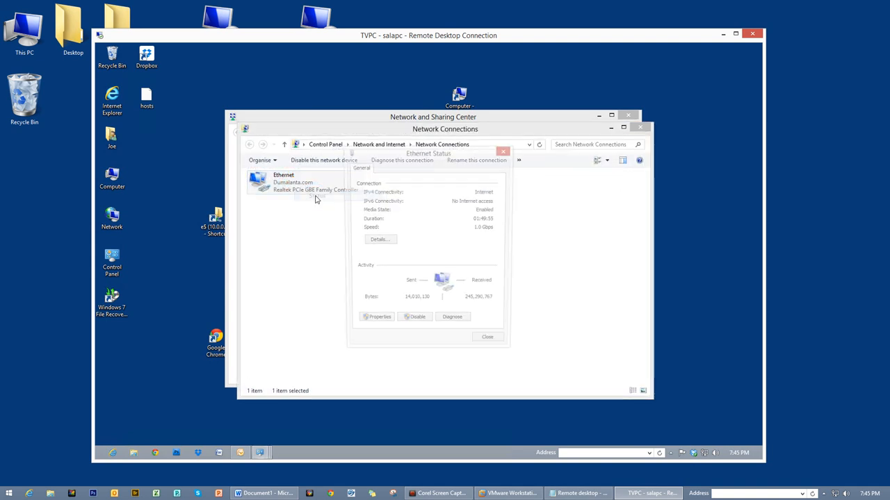
{"action": "left_click", "coordinate": [380, 239]}
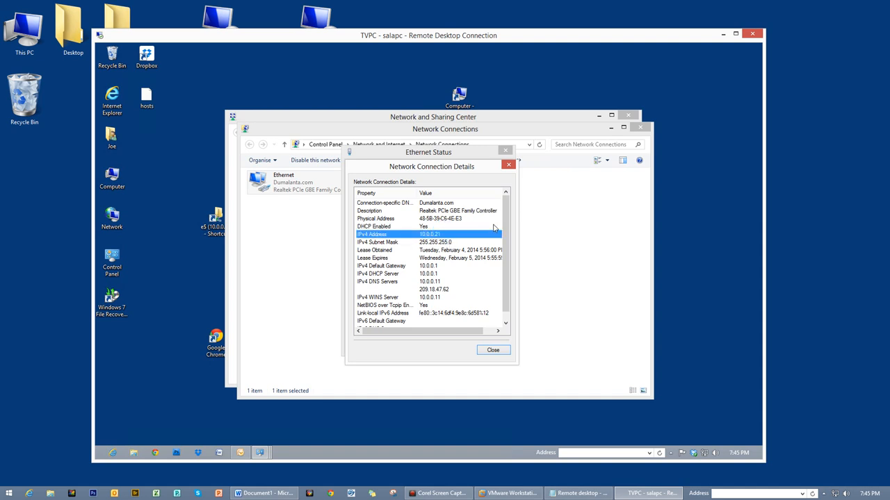
{"action": "left_click", "coordinate": [494, 350]}
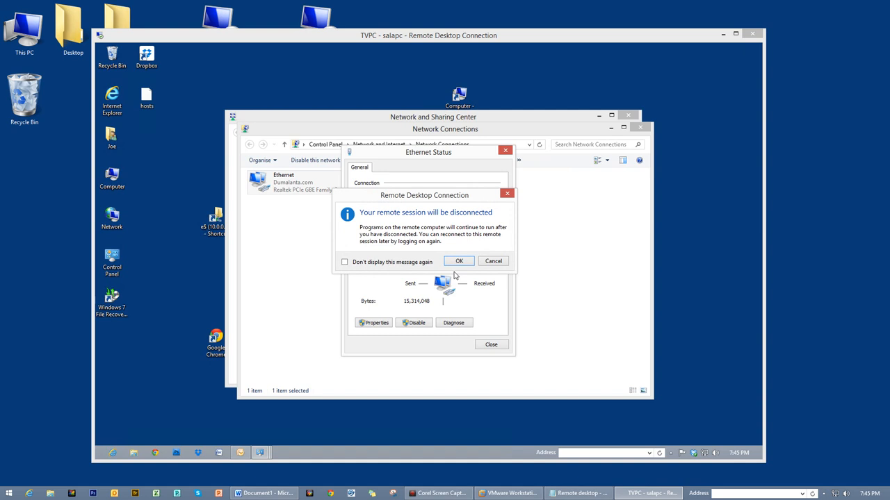
- Disconnect the TVPC session and log on to 72.18.16.29, re-entering the password after a failure
{"action": "left_click", "coordinate": [459, 260]}
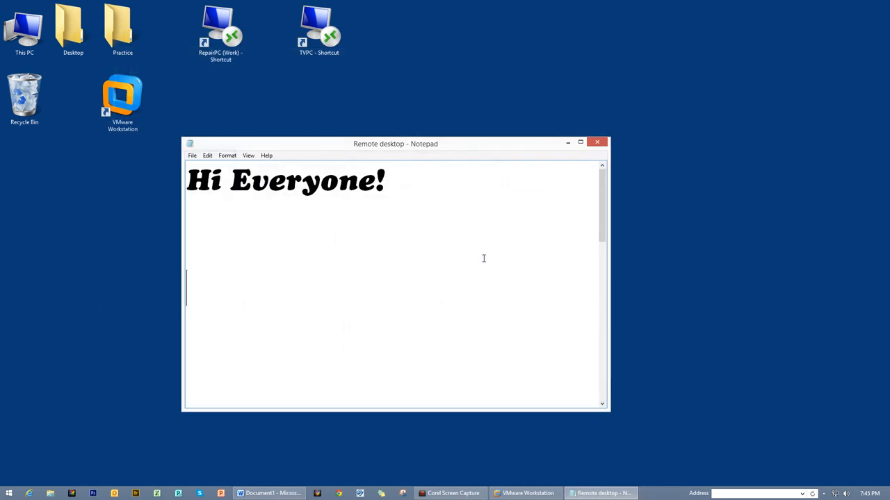
{"action": "mouse_move", "coordinate": [416, 98]}
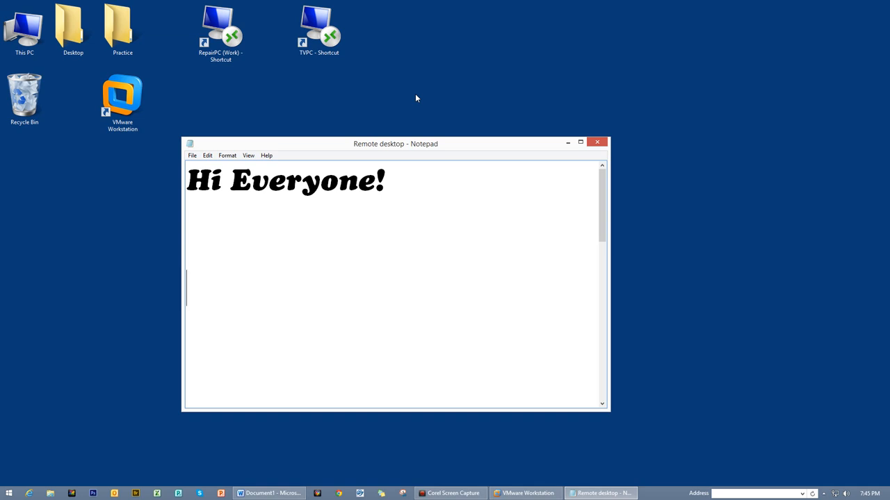
{"action": "left_click", "coordinate": [218, 31]}
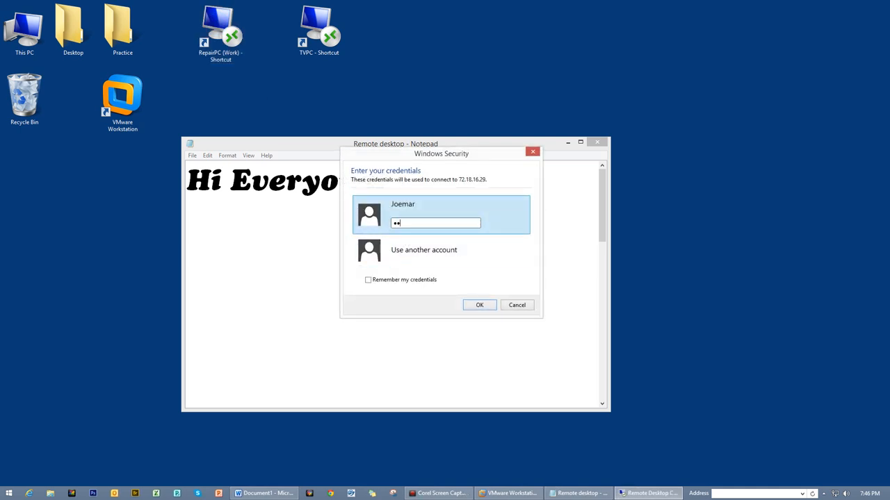
{"action": "left_click", "coordinate": [479, 305]}
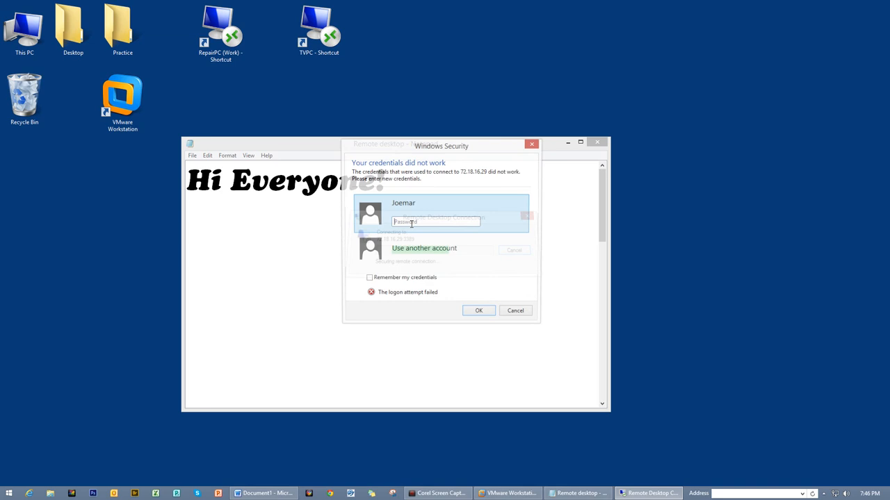
{"action": "type", "text": "•"}
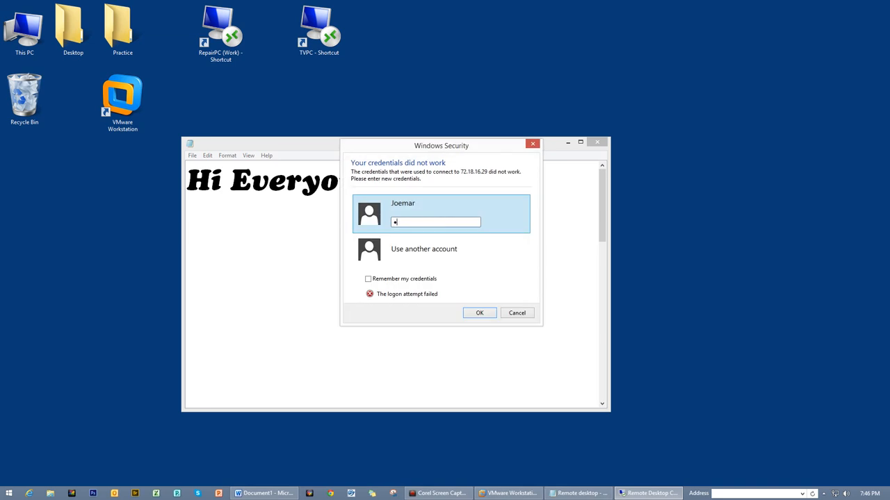
{"action": "type", "text": "assword"}
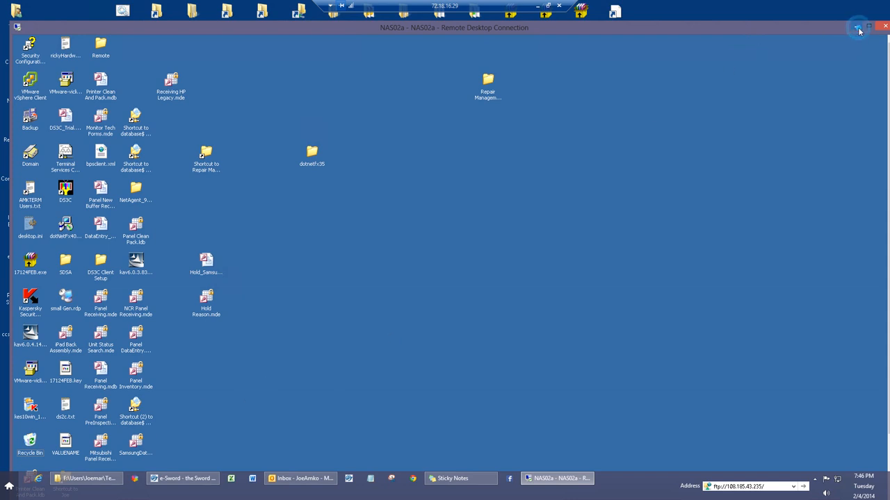
- Minimize the NAS02a remote session to get back to the local desktop and Notepad
{"action": "left_click", "coordinate": [176, 478]}
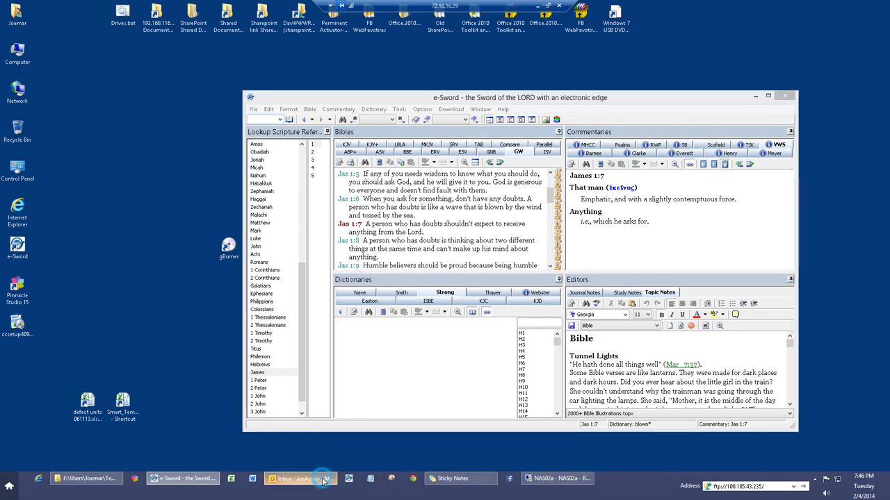
{"action": "left_click", "coordinate": [312, 479]}
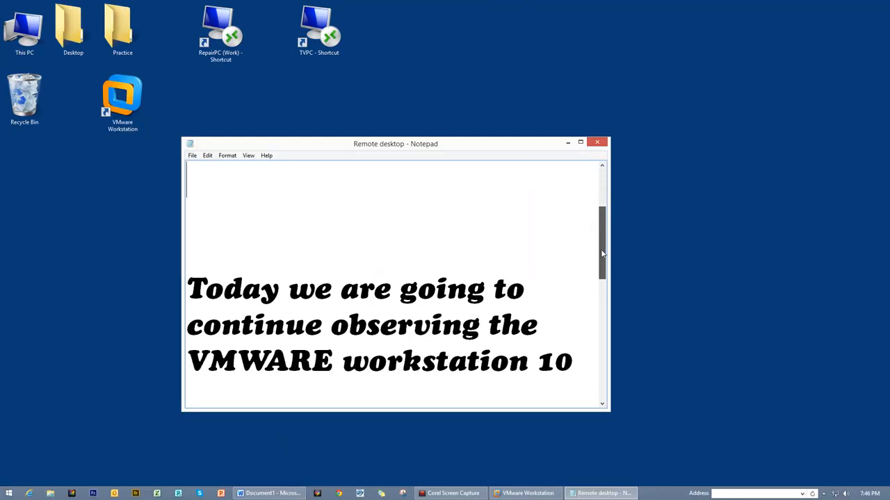
- Scroll the Notepad note down to the sentence about VMware Workstation 10
{"action": "scroll", "scroll_direction": "down", "scroll_amount": 3}
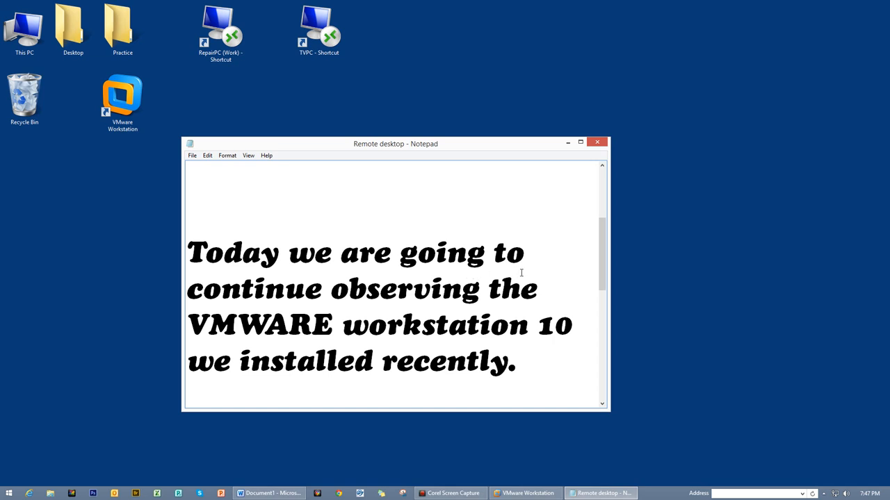
{"action": "mouse_move", "coordinate": [566, 264]}
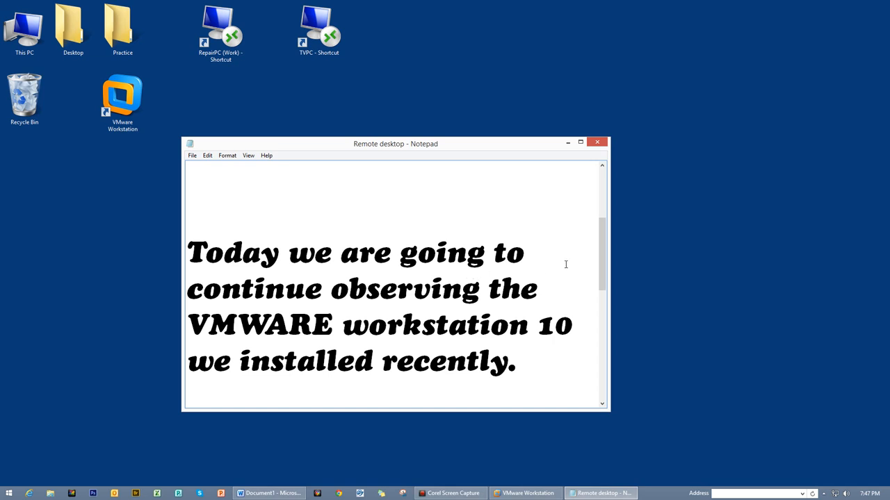
{"action": "mouse_move", "coordinate": [587, 244]}
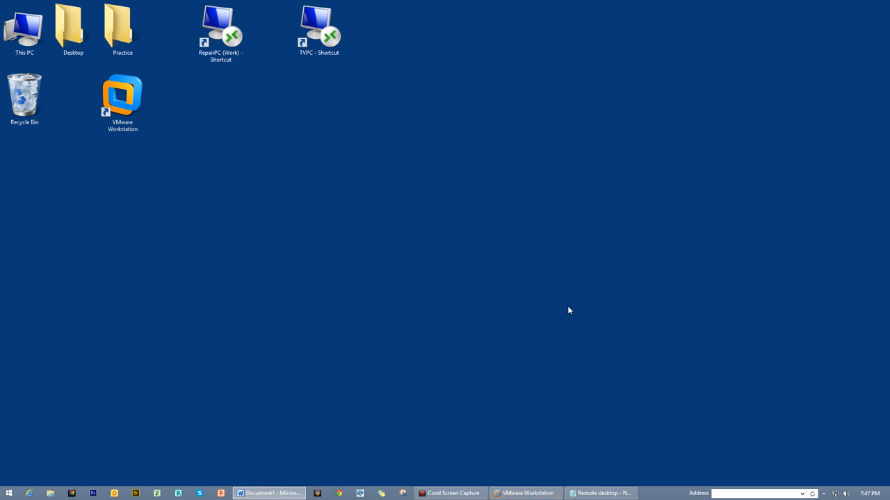
- Bring VMware Workstation forward and switch to the Windows 8 virtual machine tab
{"action": "left_click", "coordinate": [528, 494]}
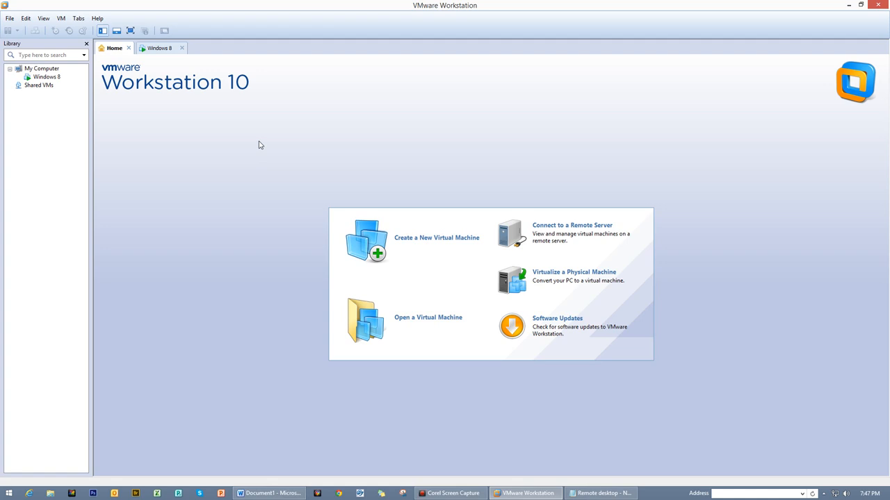
{"action": "mouse_move", "coordinate": [253, 137]}
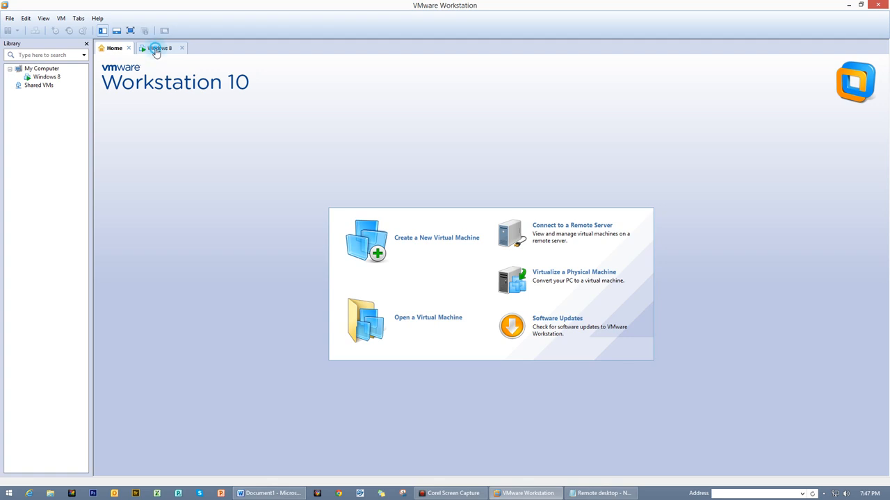
{"action": "left_click", "coordinate": [158, 47]}
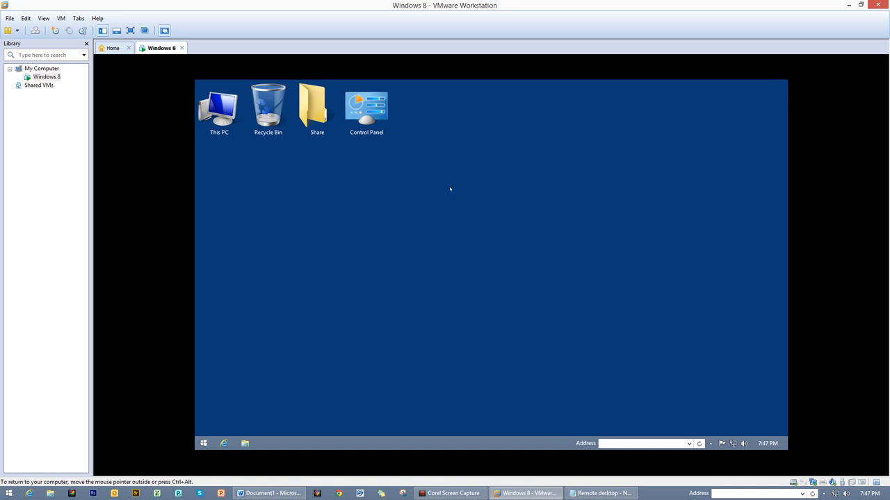
{"action": "mouse_move", "coordinate": [411, 330]}
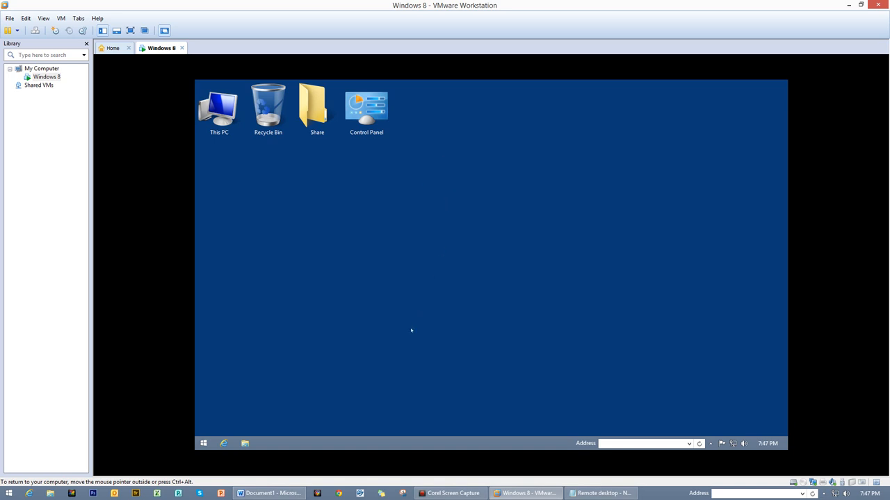
{"action": "mouse_move", "coordinate": [416, 298]}
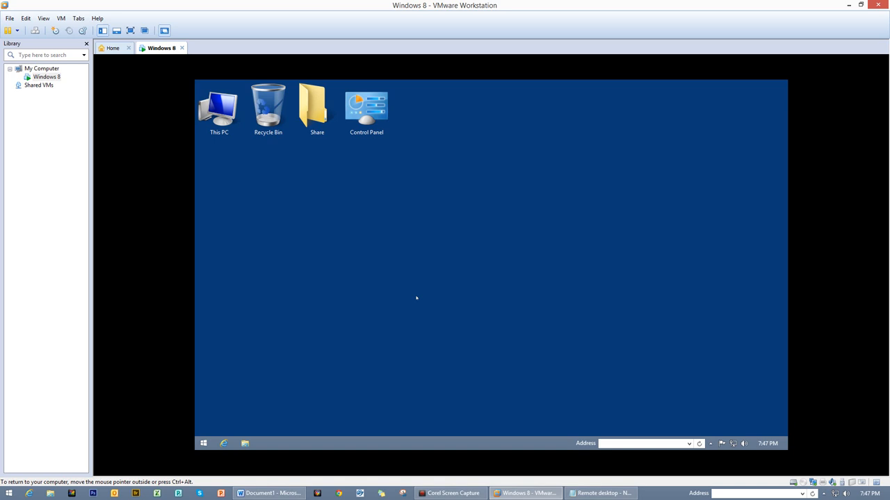
- Open the System properties of This PC on the Windows 8.1 Pro guest desktop
{"action": "left_click", "coordinate": [219, 108]}
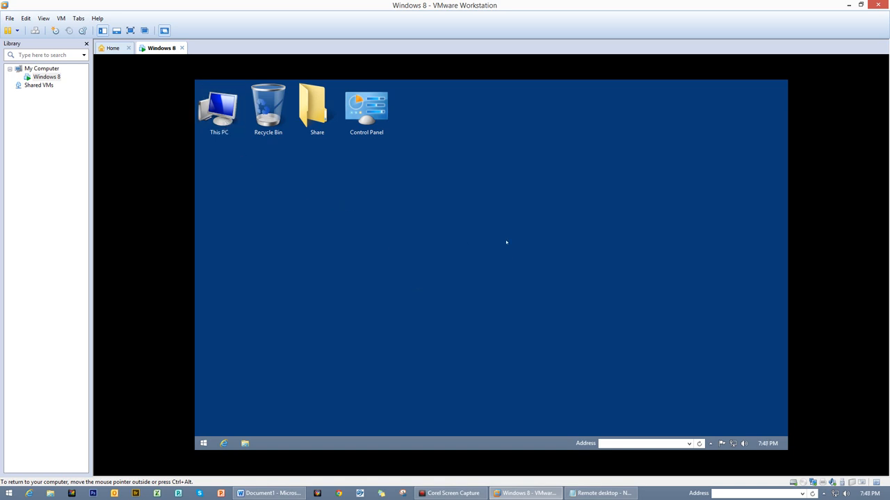
{"action": "left_click", "coordinate": [218, 108]}
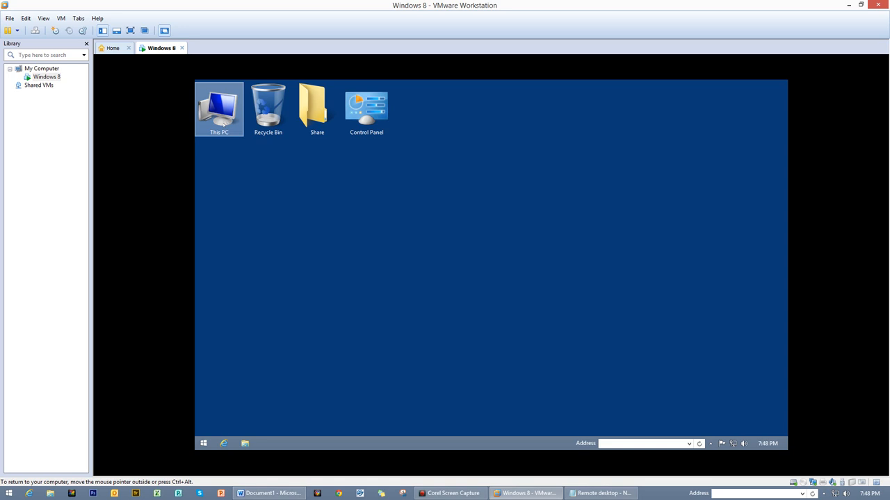
{"action": "right_click", "coordinate": [218, 104]}
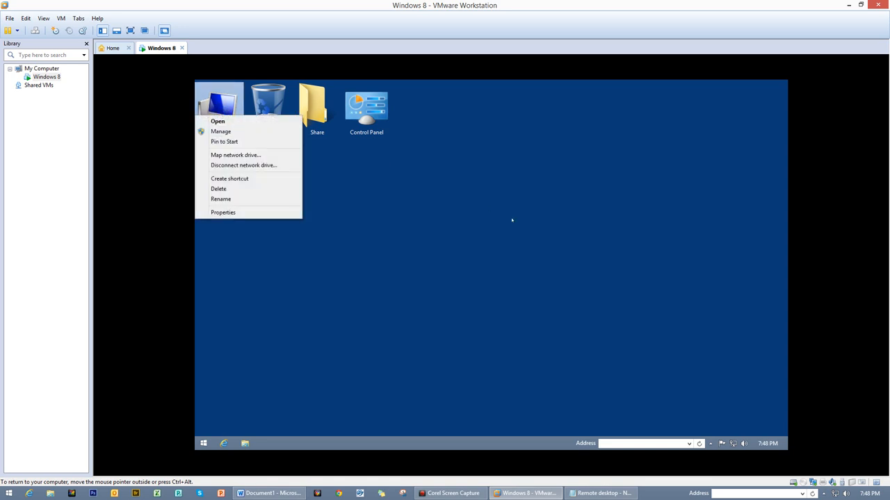
{"action": "mouse_move", "coordinate": [223, 206]}
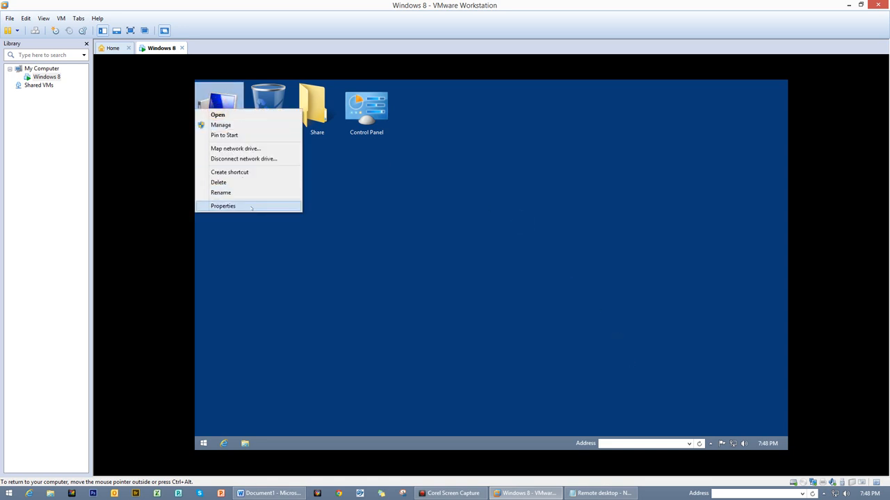
{"action": "left_click", "coordinate": [223, 206]}
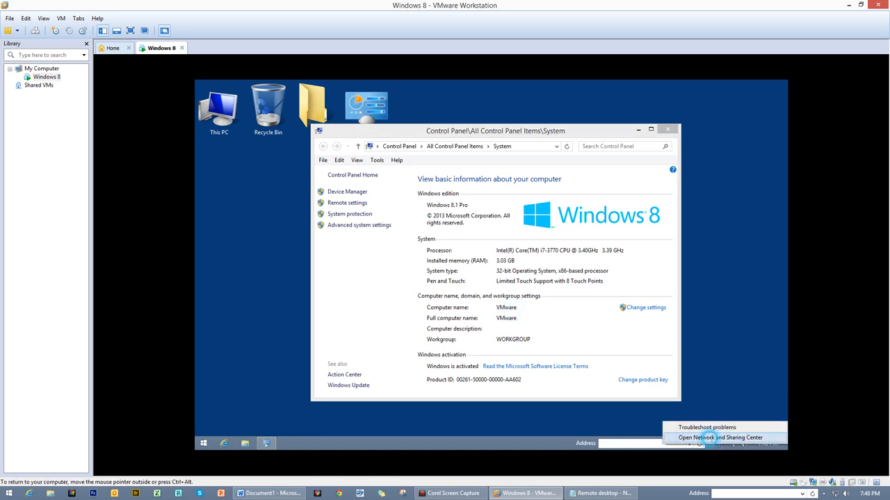
{"action": "left_click", "coordinate": [721, 434]}
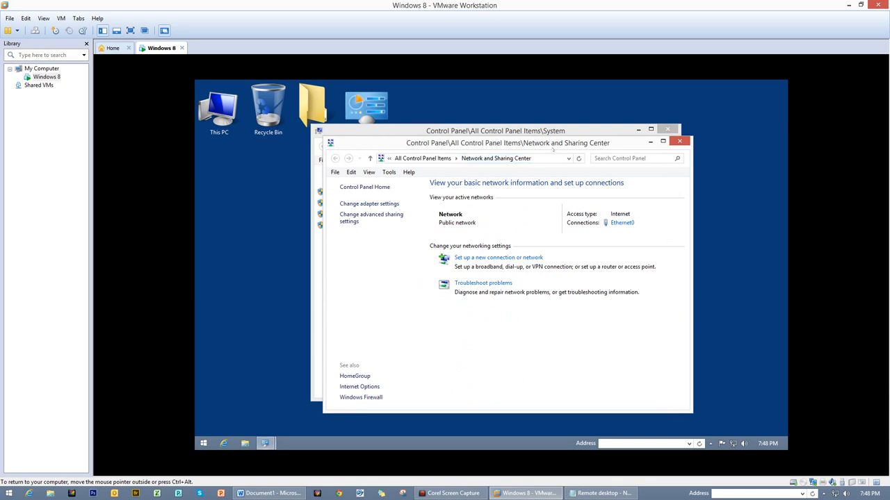
{"action": "mouse_move", "coordinate": [369, 203]}
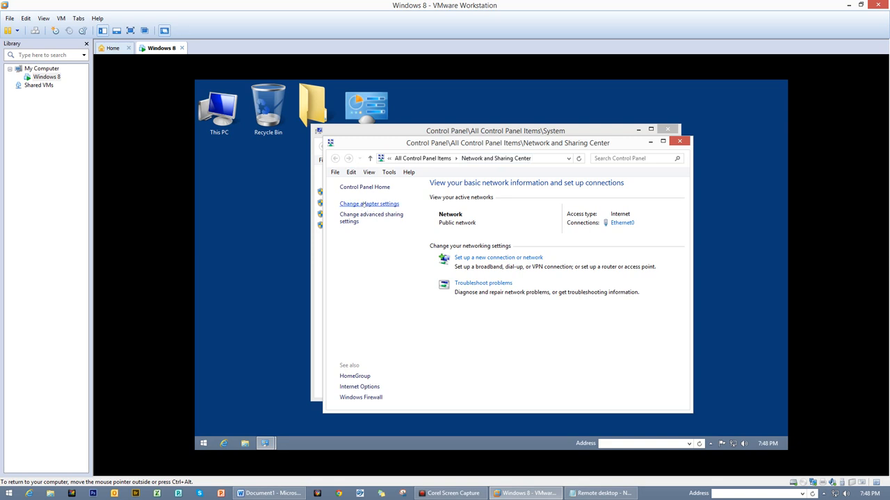
{"action": "left_click", "coordinate": [363, 204]}
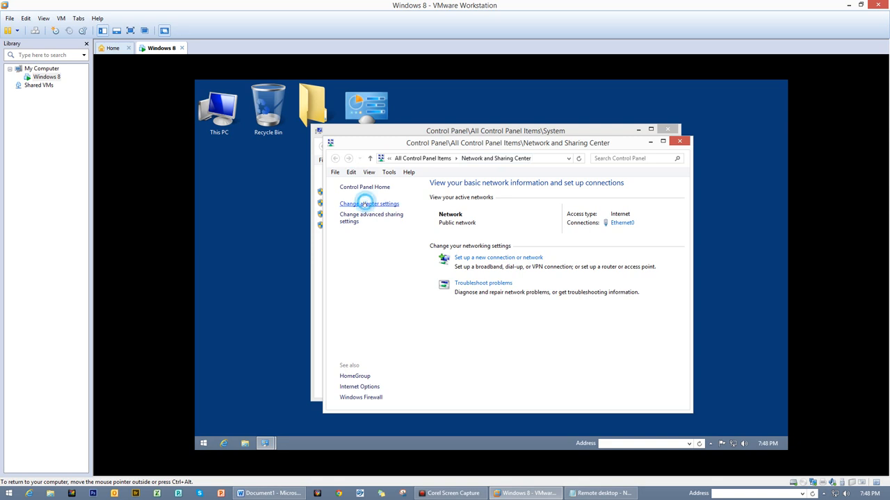
{"action": "left_click", "coordinate": [363, 203]}
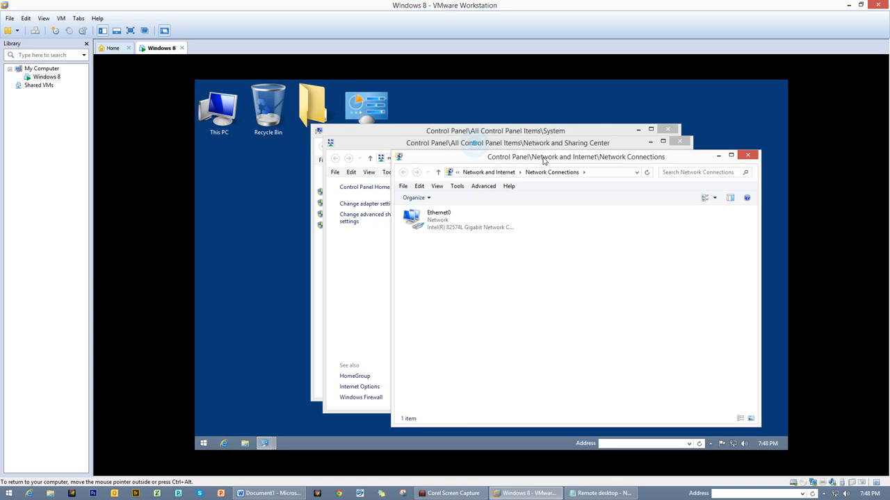
{"action": "left_click", "coordinate": [440, 219]}
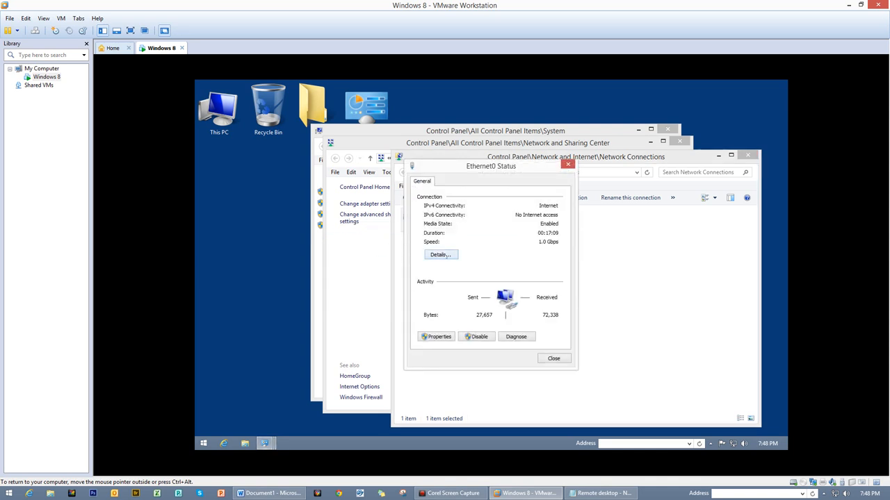
{"action": "left_click", "coordinate": [440, 255]}
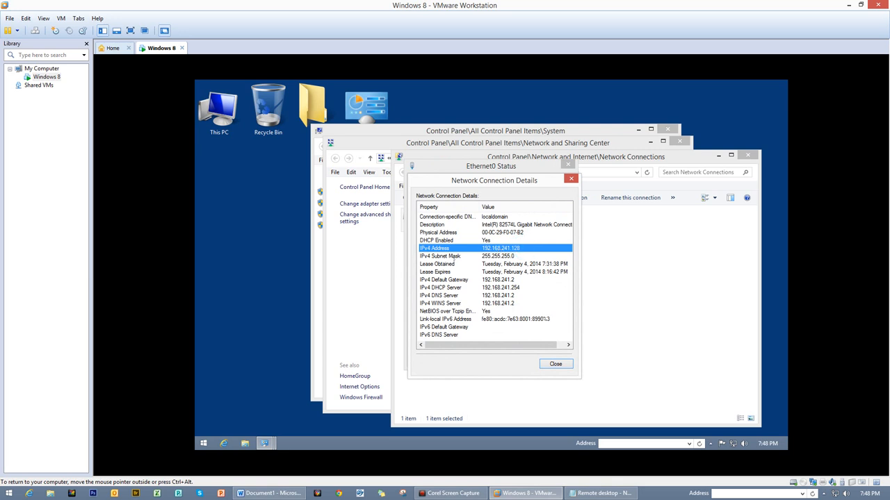
{"action": "mouse_move", "coordinate": [463, 248]}
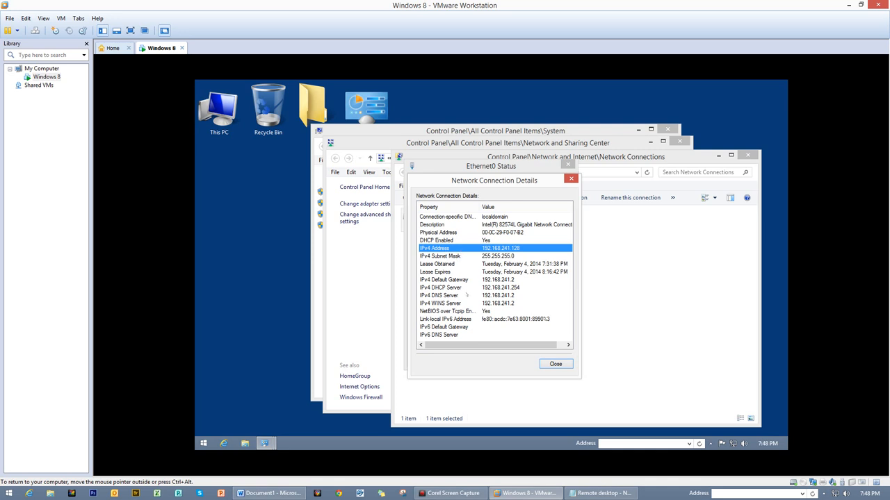
{"action": "left_click", "coordinate": [444, 326]}
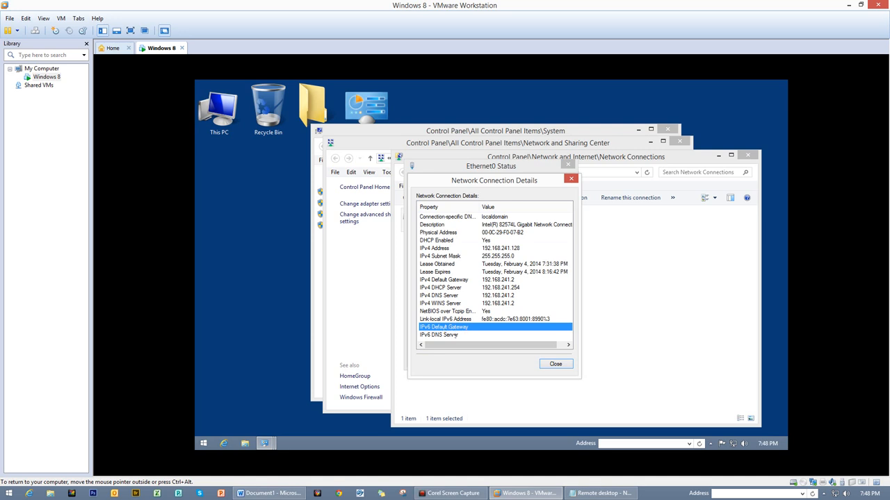
{"action": "left_click", "coordinate": [439, 334]}
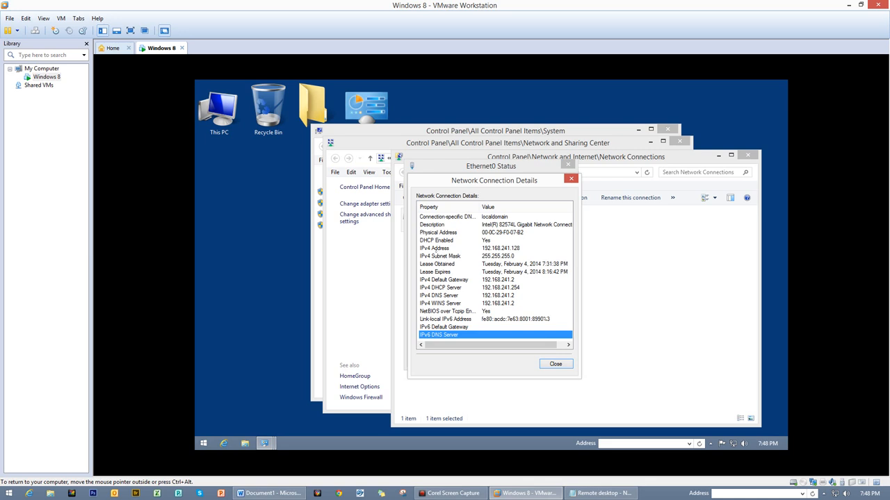
{"action": "left_click", "coordinate": [435, 248]}
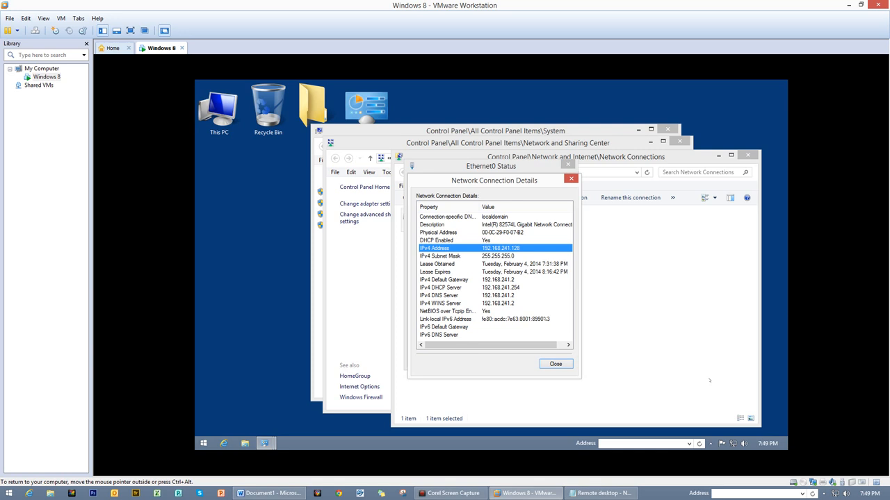
{"action": "mouse_move", "coordinate": [589, 180]}
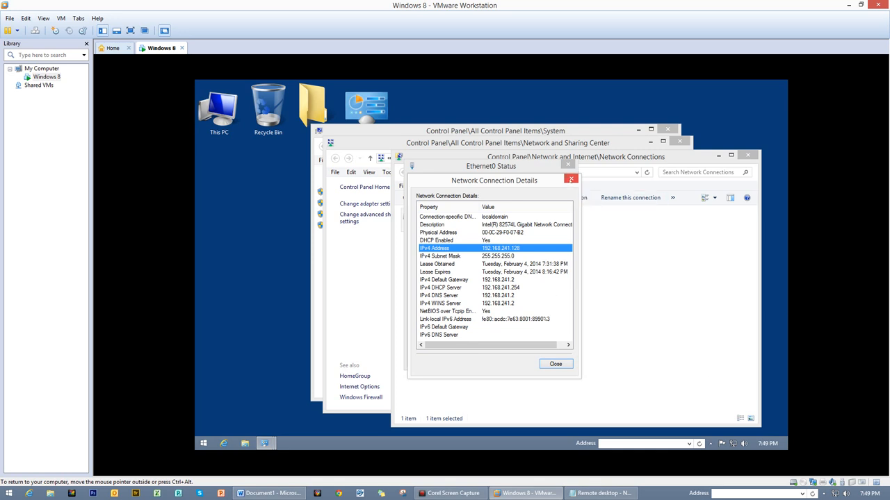
{"action": "left_click", "coordinate": [556, 364]}
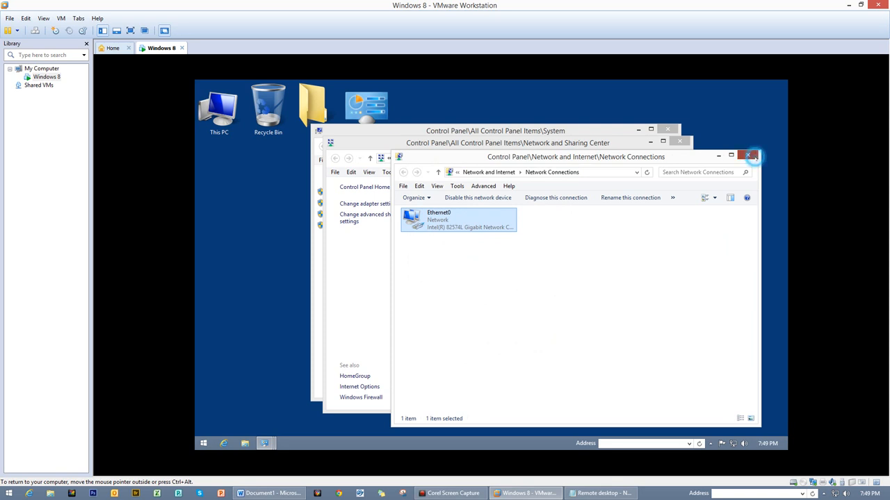
{"action": "left_click", "coordinate": [752, 155]}
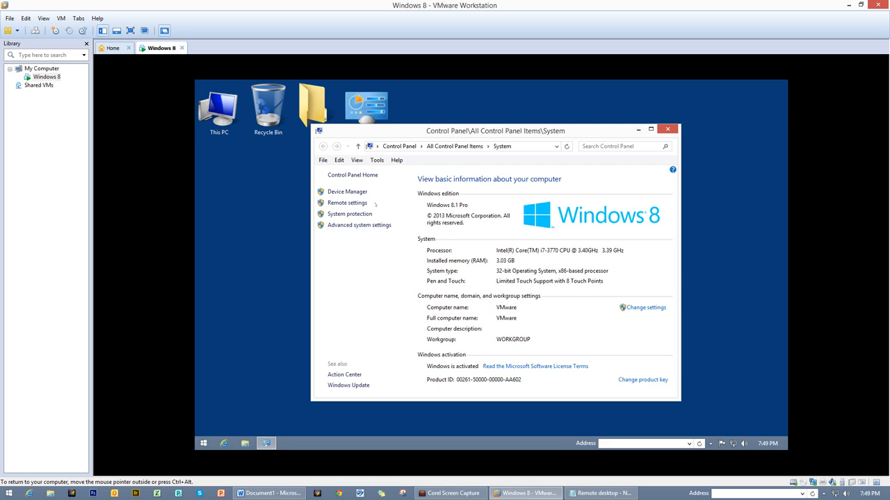
{"action": "mouse_move", "coordinate": [699, 138]}
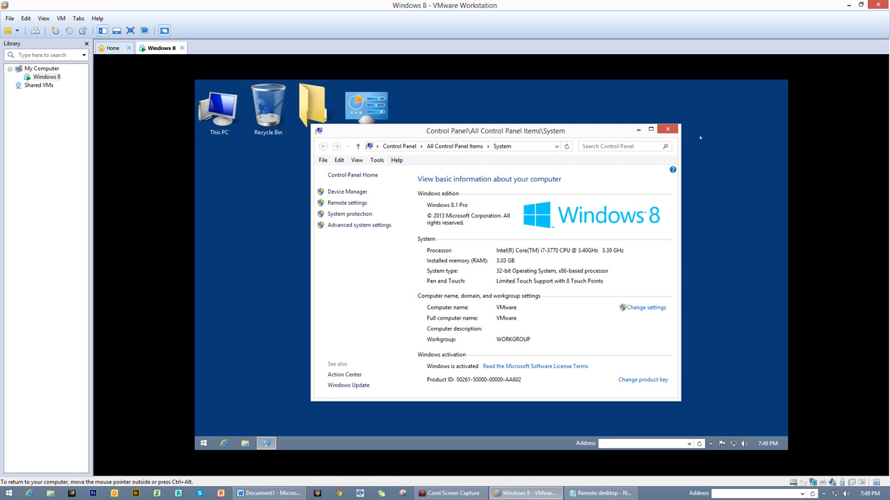
{"action": "left_click", "coordinate": [668, 129]}
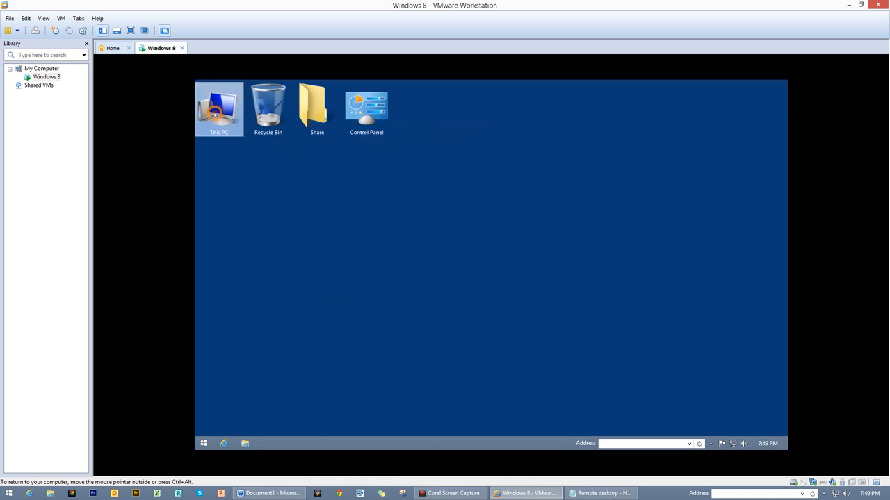
{"action": "right_click", "coordinate": [219, 108]}
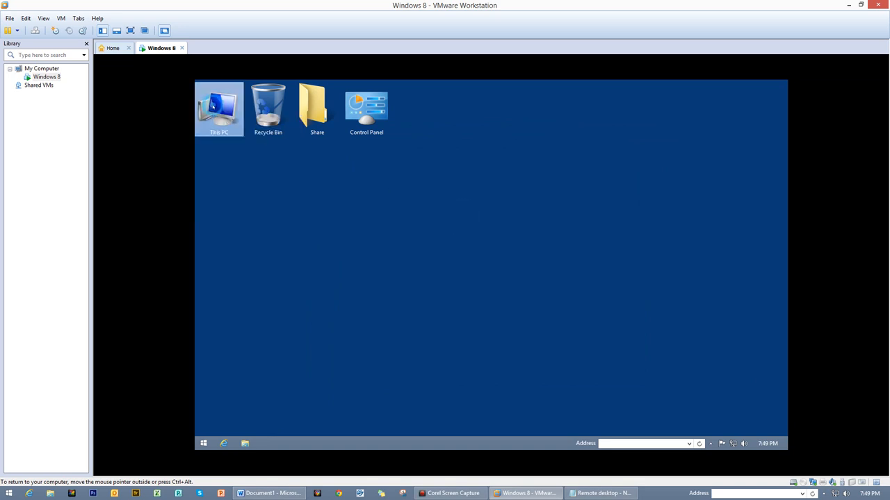
{"action": "right_click", "coordinate": [219, 108]}
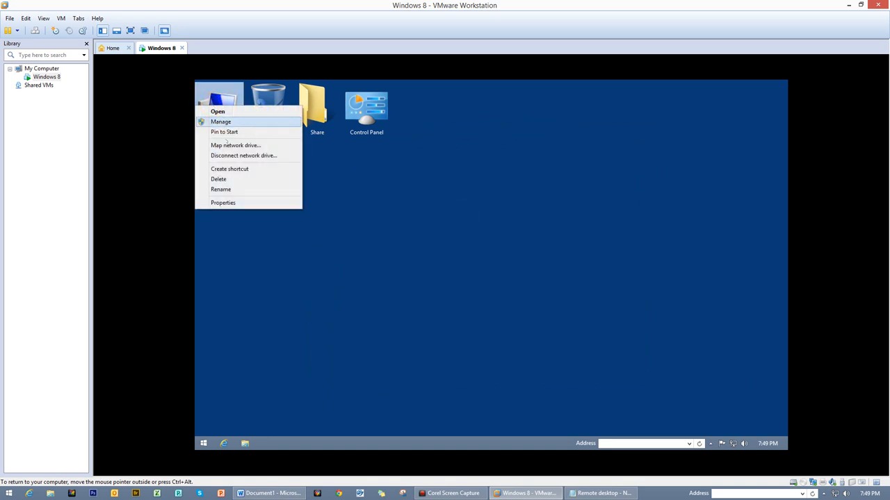
{"action": "mouse_move", "coordinate": [223, 203]}
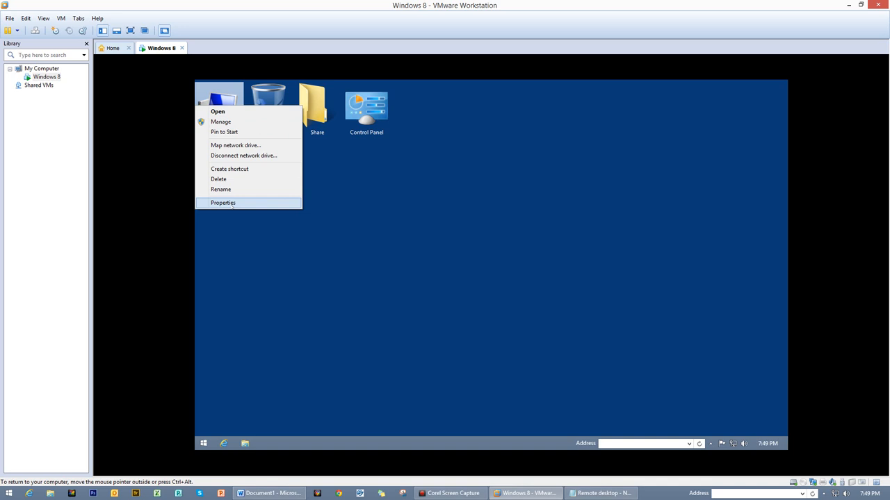
{"action": "left_click", "coordinate": [223, 203]}
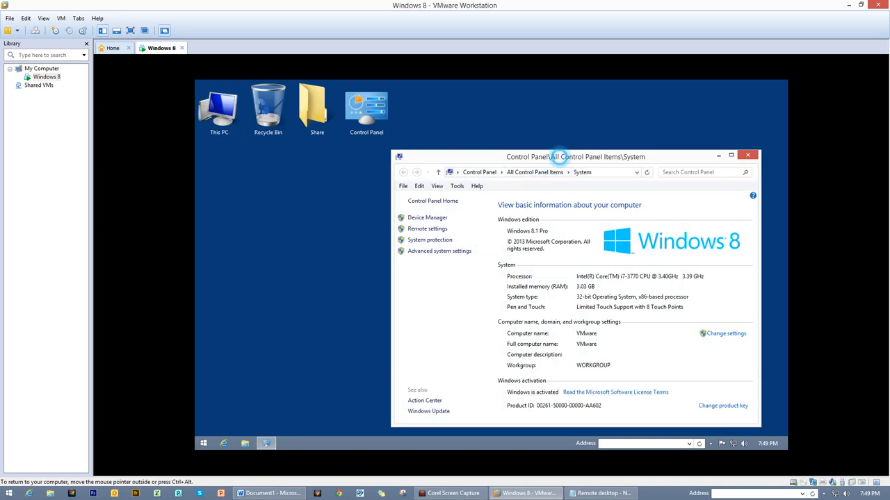
{"action": "left_click_drag", "start_coordinate": [556, 156], "coordinate": [491, 145]}
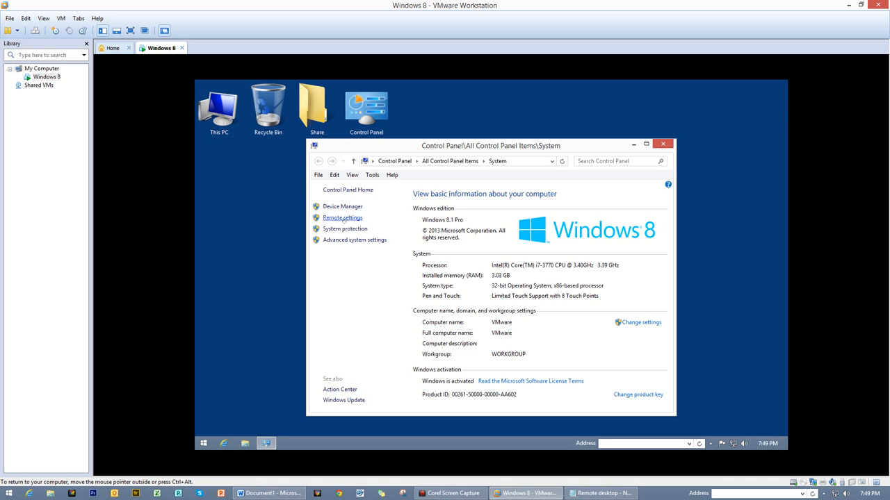
{"action": "left_click", "coordinate": [342, 217]}
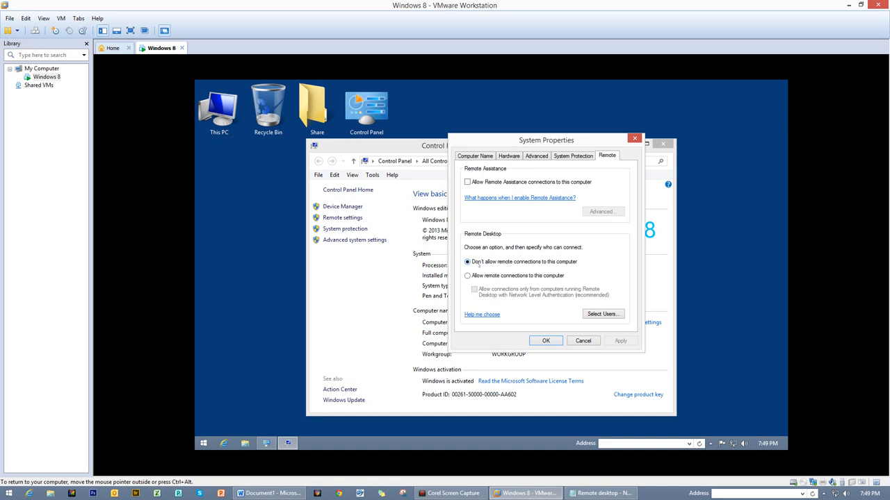
{"action": "mouse_move", "coordinate": [526, 277]}
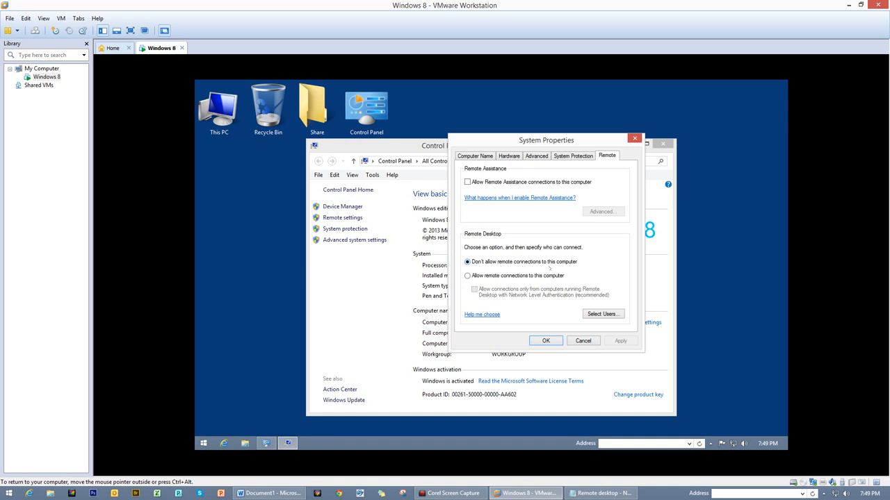
{"action": "mouse_move", "coordinate": [588, 267]}
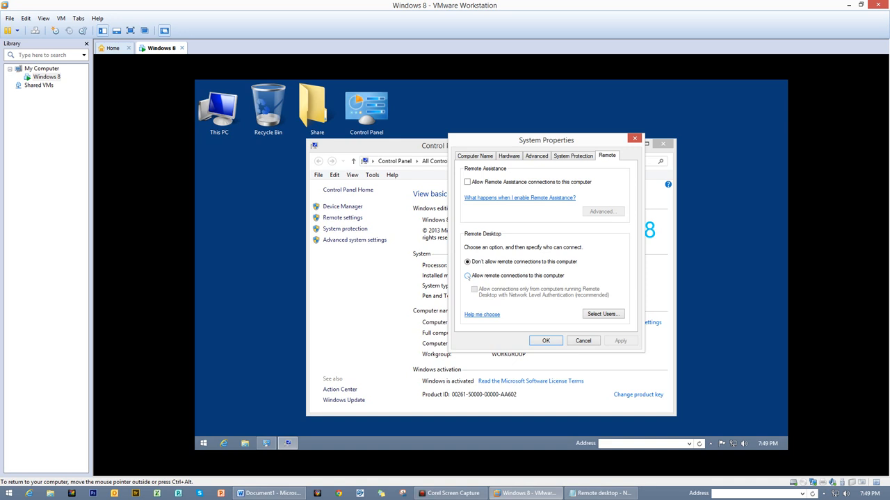
- Allow remote connections with Network Level Authentication turned off, and open the Remote Desktop Users list
{"action": "left_click", "coordinate": [465, 276]}
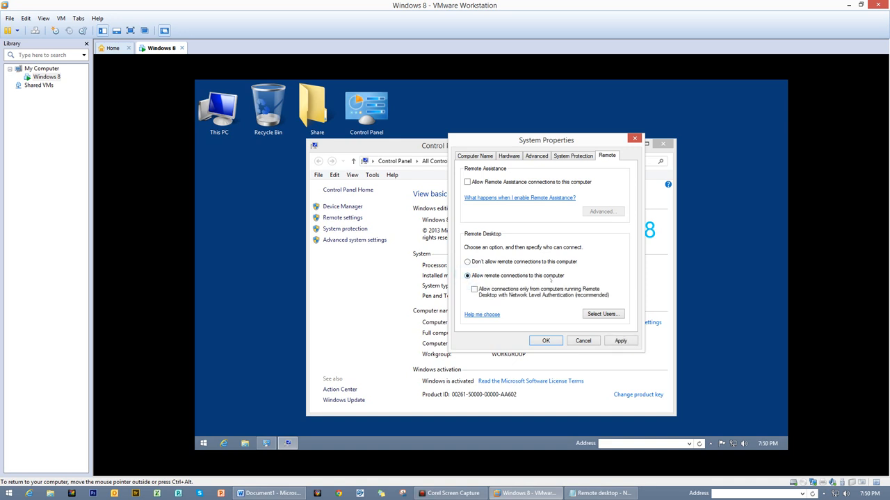
{"action": "left_click", "coordinate": [473, 290]}
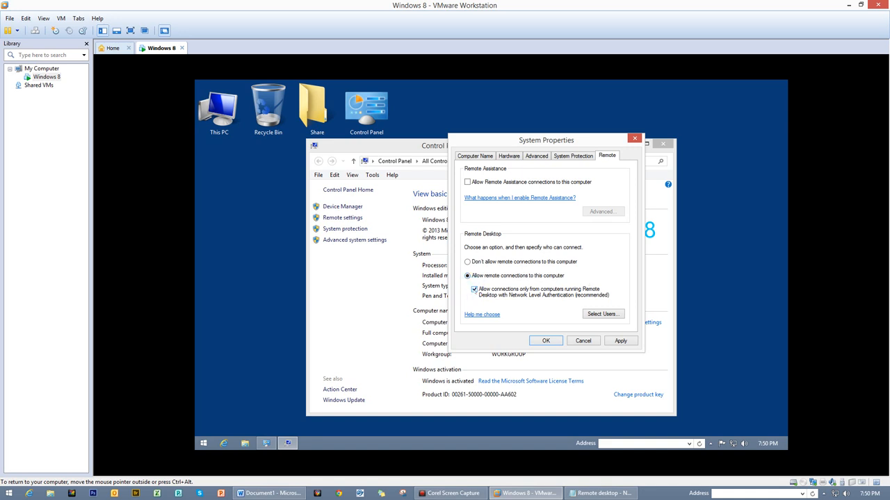
{"action": "left_click", "coordinate": [474, 290]}
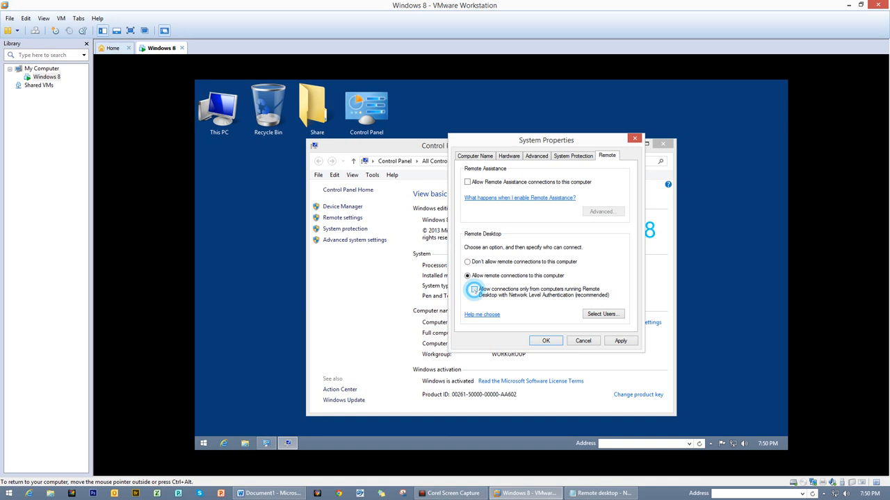
{"action": "left_click", "coordinate": [474, 292]}
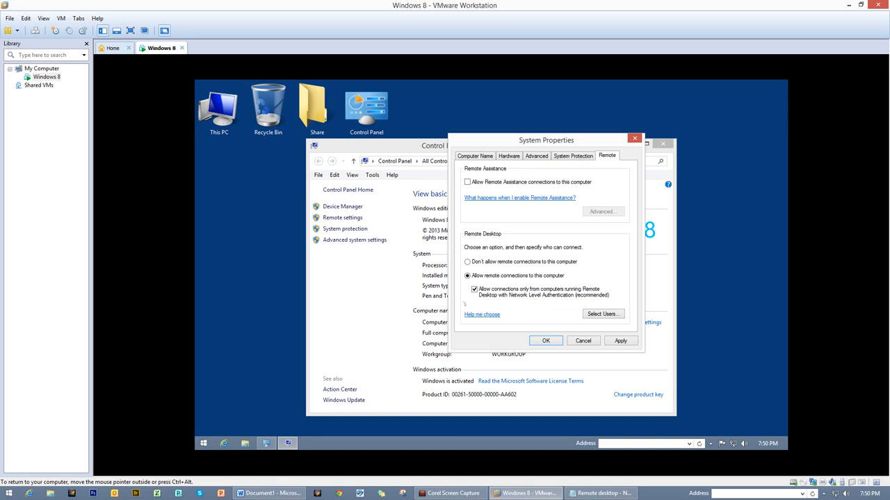
{"action": "left_click", "coordinate": [475, 290]}
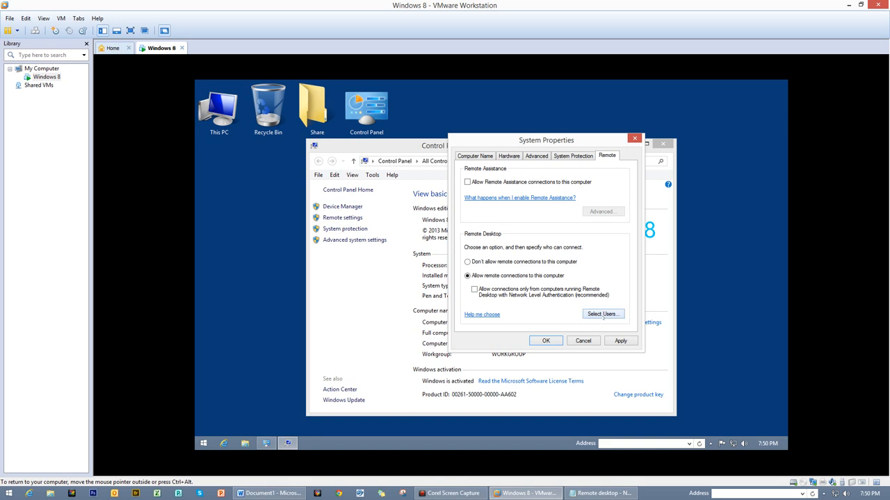
{"action": "left_click", "coordinate": [603, 314]}
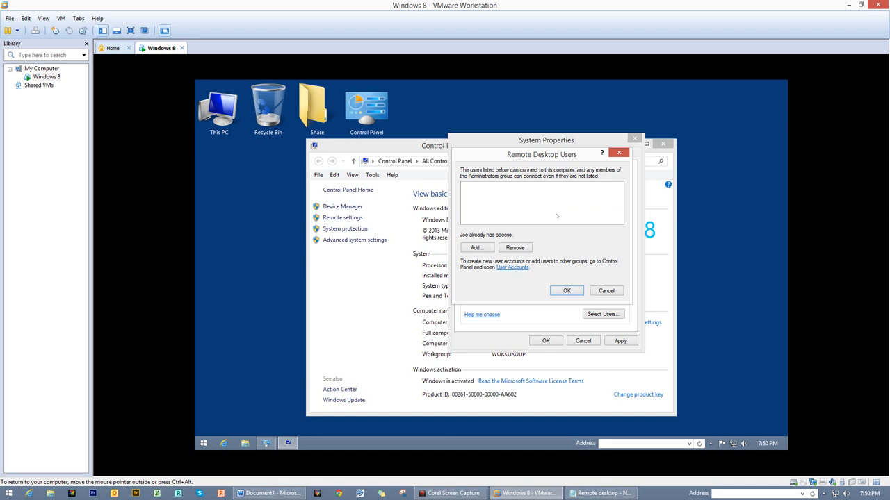
{"action": "mouse_move", "coordinate": [235, 426]}
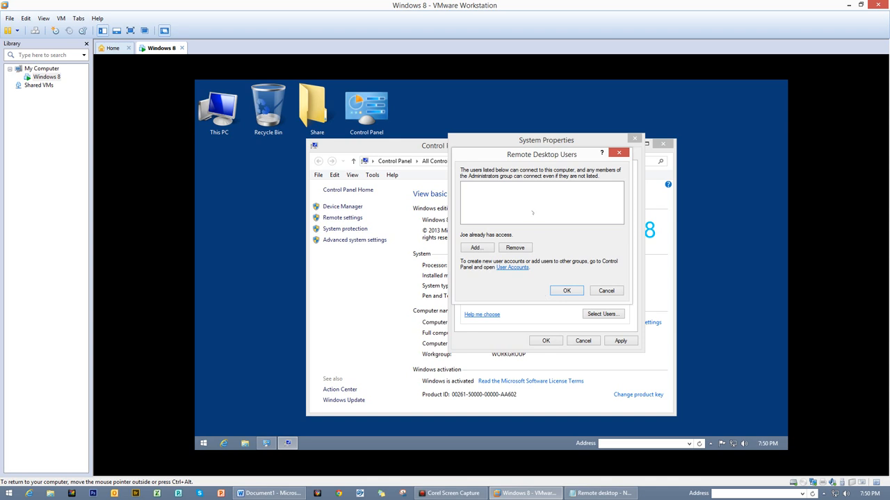
{"action": "mouse_move", "coordinate": [685, 234]}
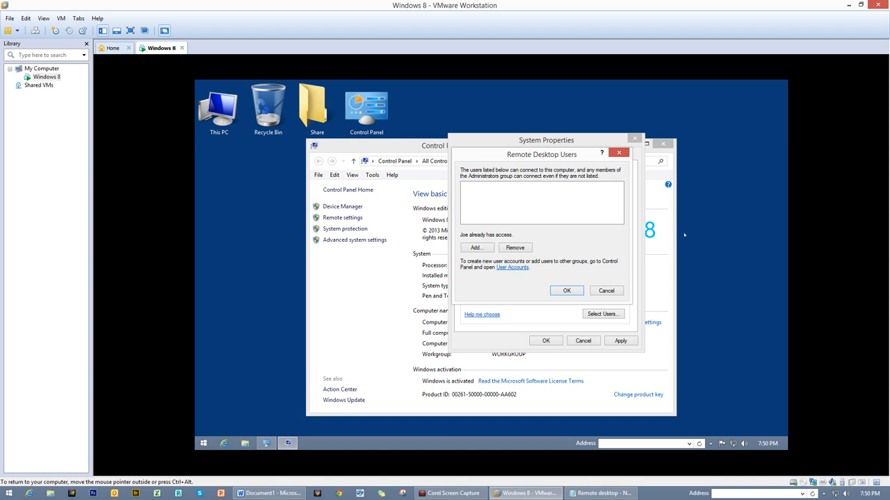
{"action": "mouse_move", "coordinate": [582, 241]}
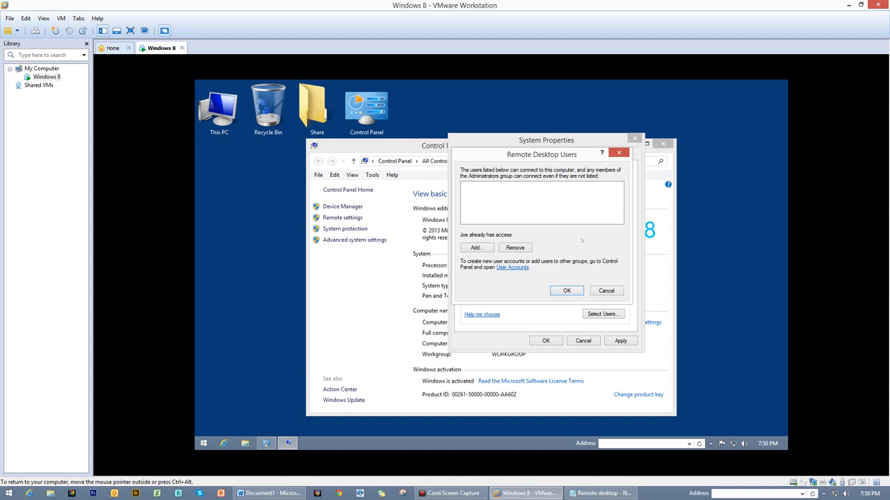
- Open Computer Management from This PC's context menu on the guest desktop
{"action": "right_click", "coordinate": [218, 101]}
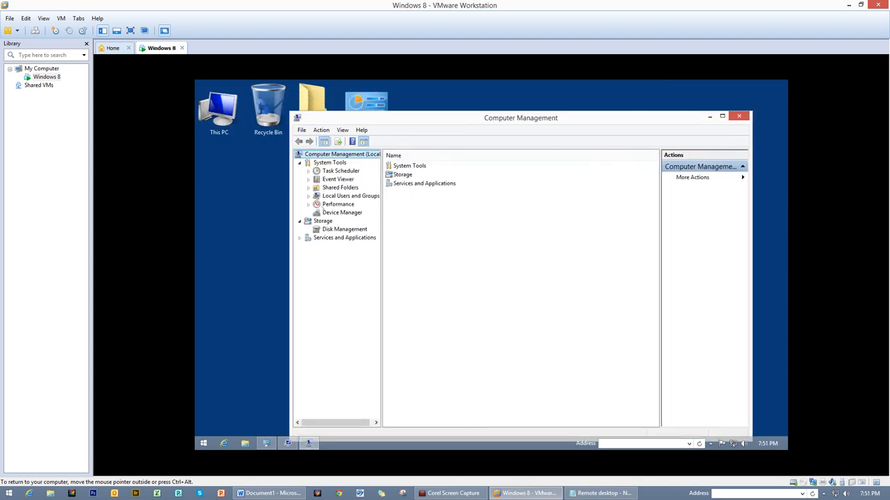
{"action": "left_click", "coordinate": [337, 204]}
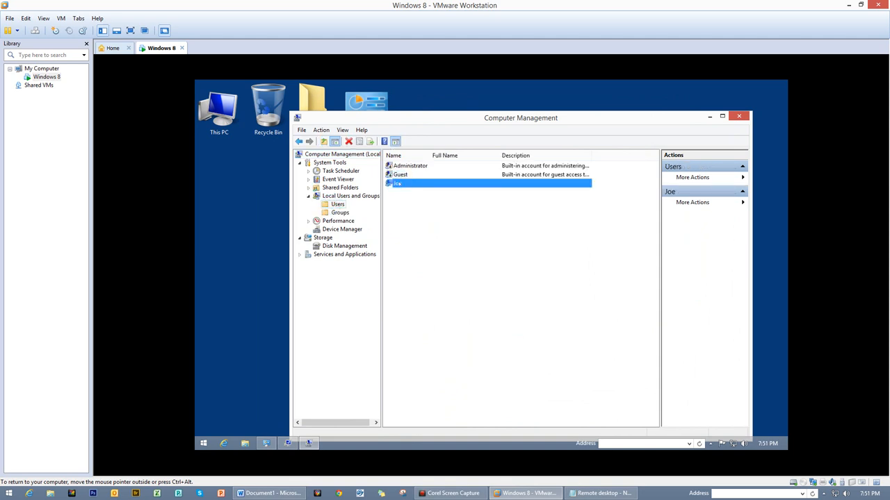
{"action": "right_click", "coordinate": [396, 184]}
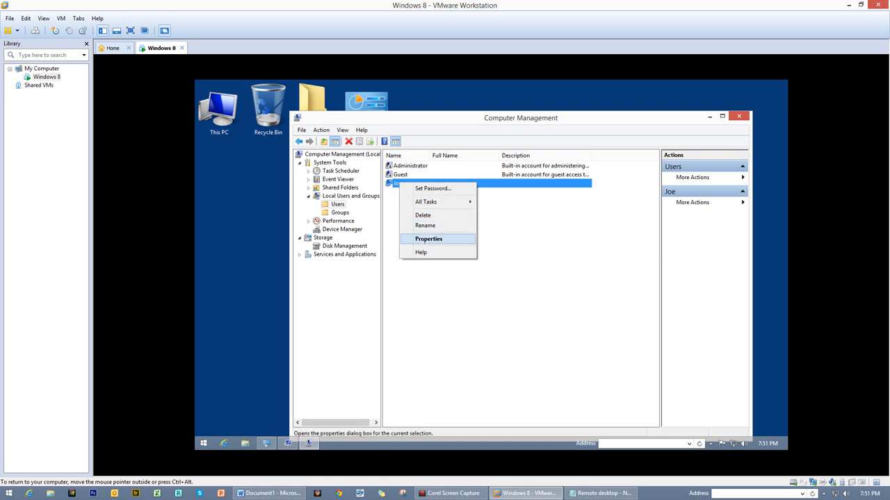
{"action": "left_click", "coordinate": [427, 239]}
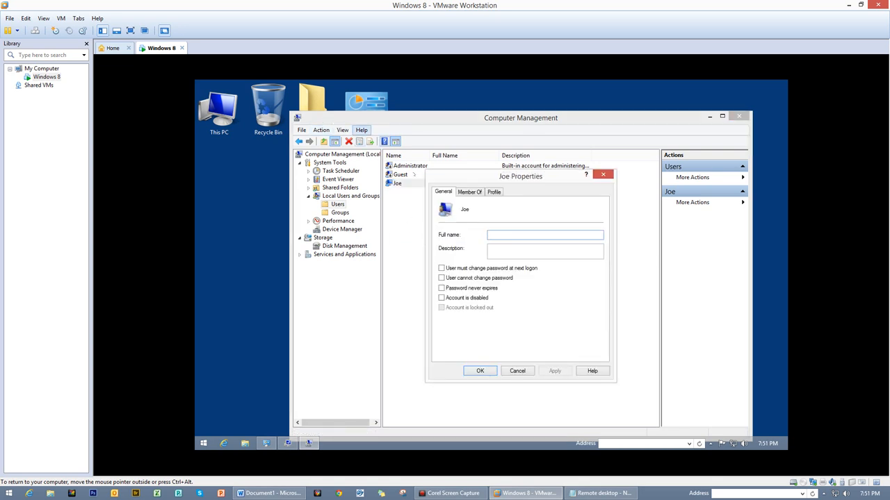
{"action": "left_click", "coordinate": [469, 192]}
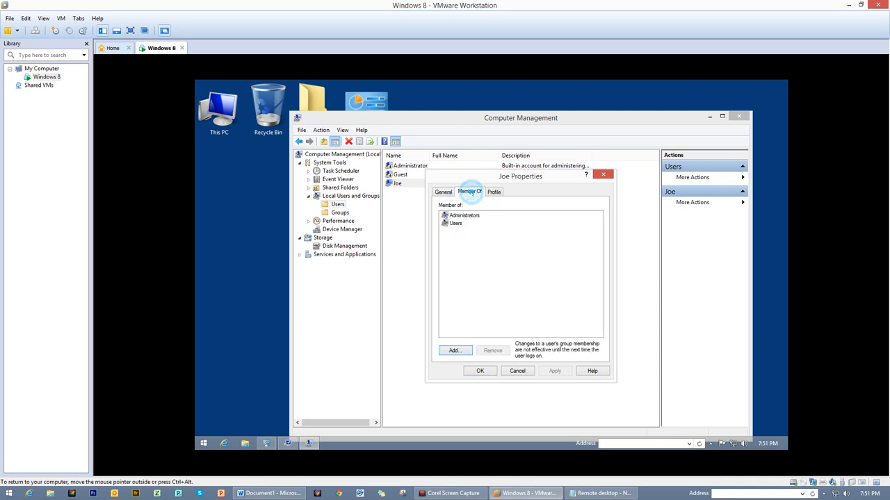
{"action": "left_click", "coordinate": [470, 192]}
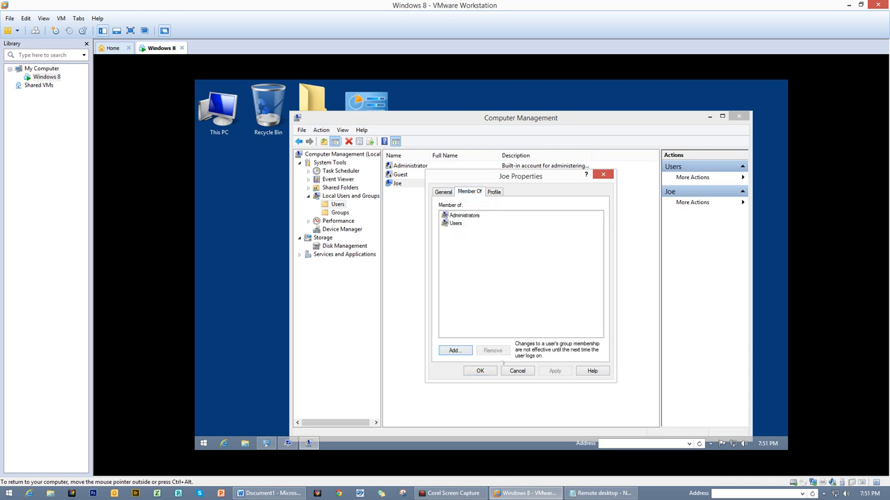
{"action": "left_click", "coordinate": [454, 350]}
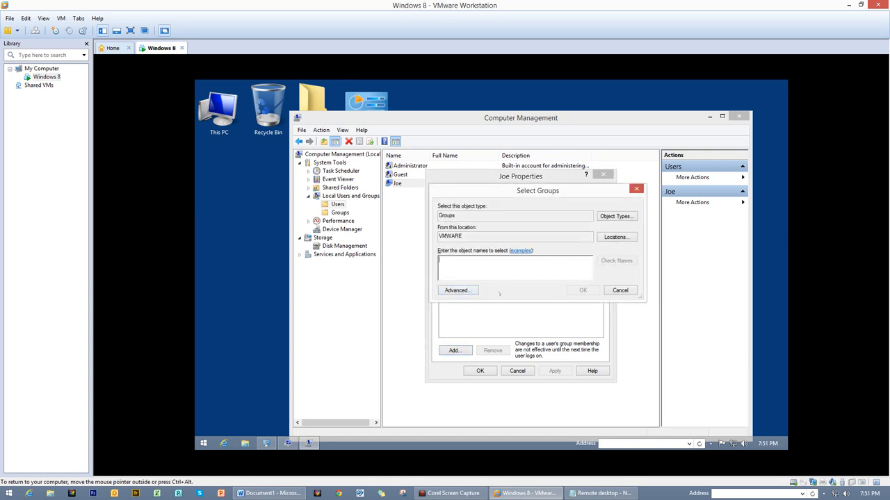
- Find the Remote Desktop Users group with Advanced search and add Joe to it
{"action": "left_click", "coordinate": [458, 290]}
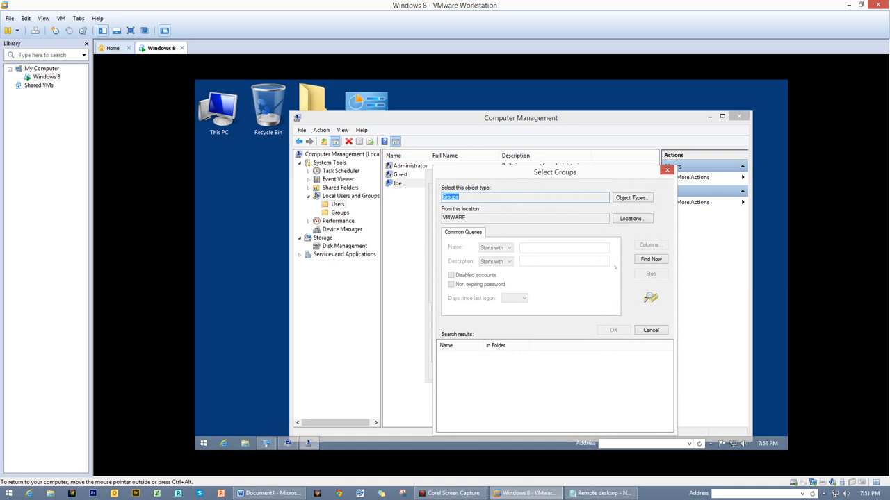
{"action": "left_click", "coordinate": [650, 259]}
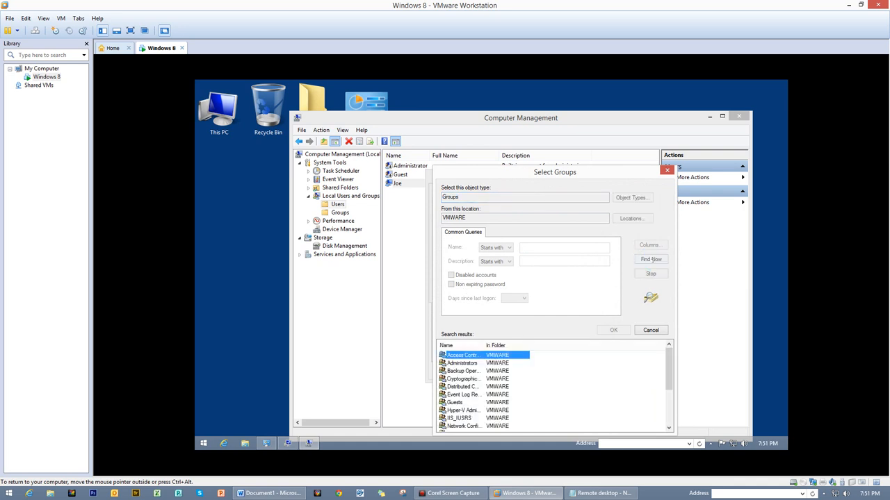
{"action": "left_click_drag", "start_coordinate": [555, 171], "coordinate": [560, 131]}
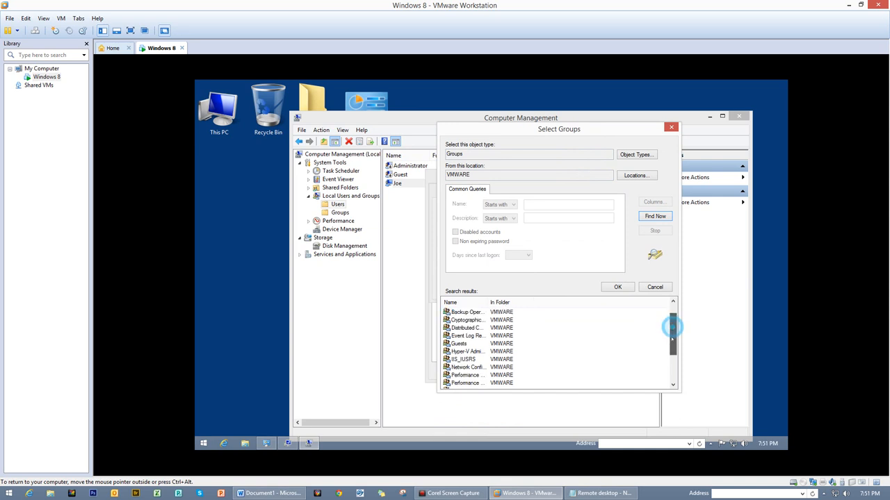
{"action": "scroll", "scroll_direction": "down", "scroll_amount": 3}
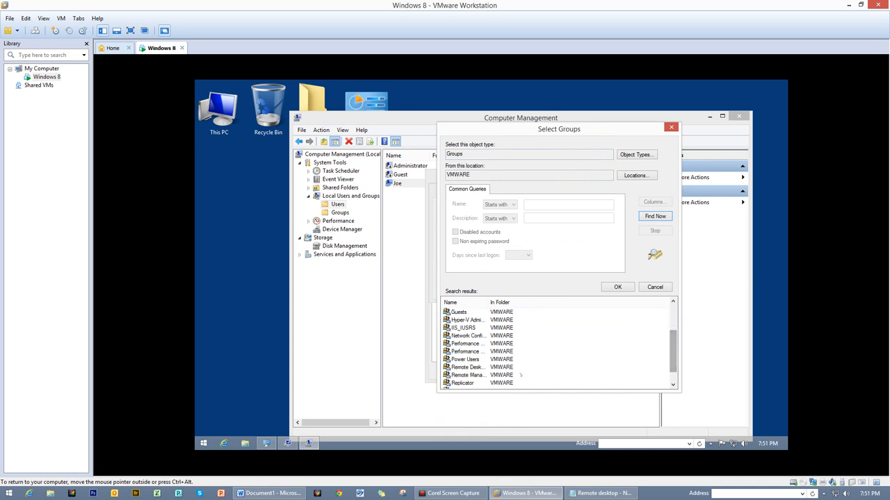
{"action": "left_click", "coordinate": [468, 367]}
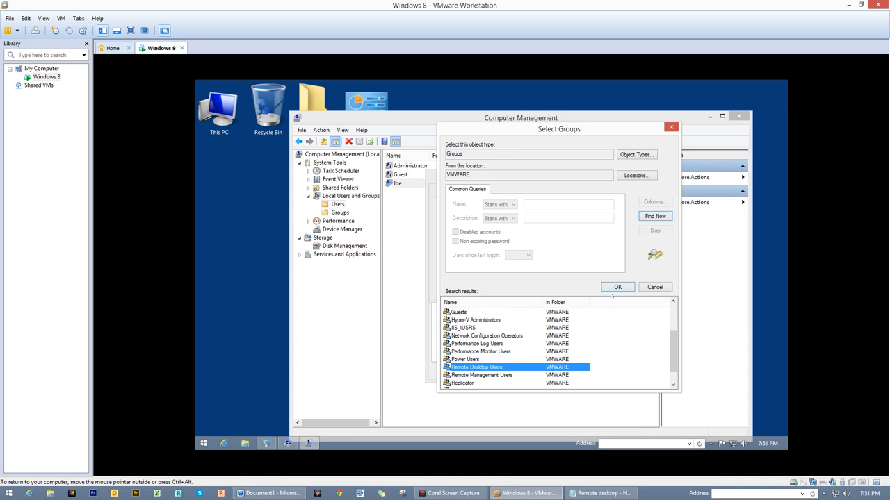
{"action": "left_click", "coordinate": [617, 288]}
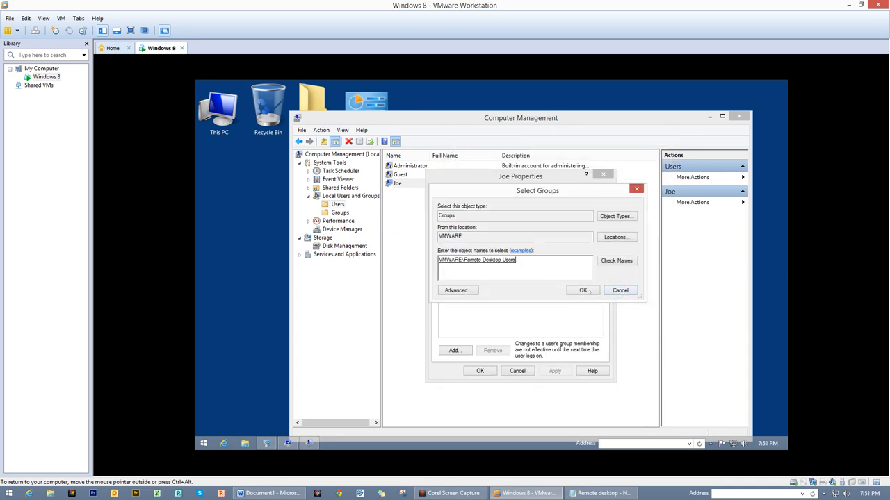
{"action": "left_click", "coordinate": [581, 290]}
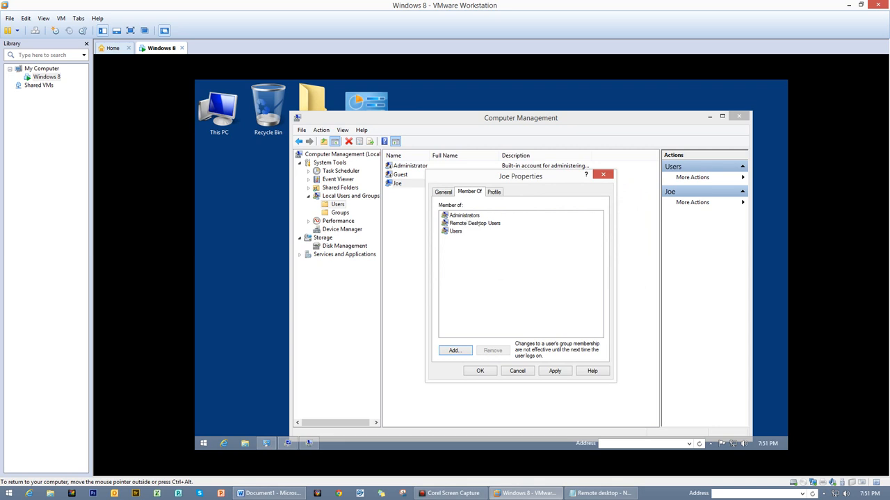
- Check Joe's group memberships and close his properties keeping Remote Desktop Users
{"action": "left_click", "coordinate": [475, 223]}
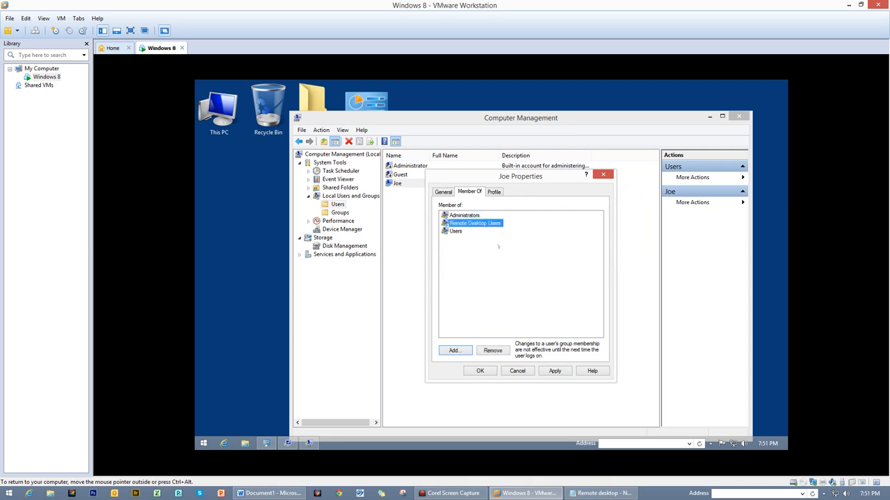
{"action": "left_click", "coordinate": [463, 215]}
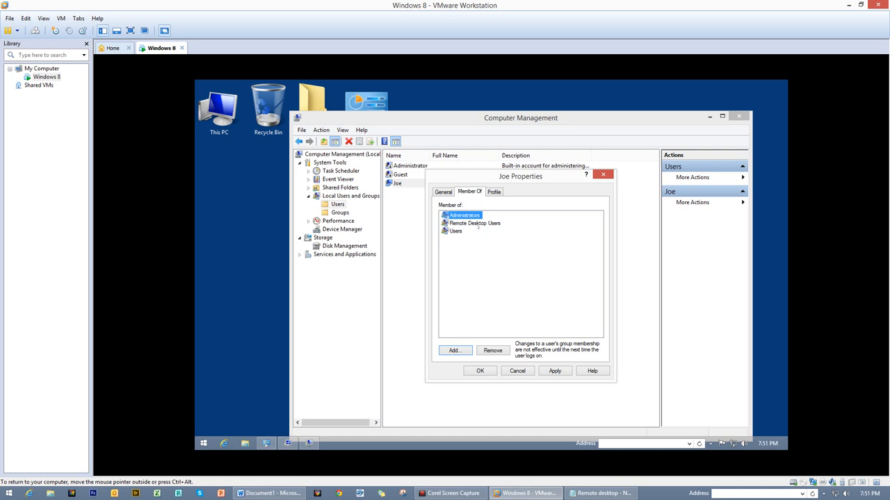
{"action": "left_click", "coordinate": [473, 223]}
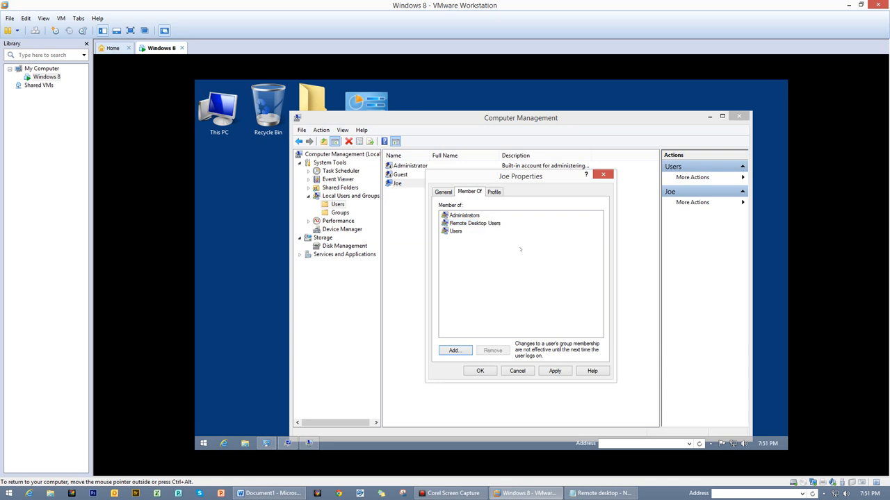
{"action": "left_click", "coordinate": [475, 223]}
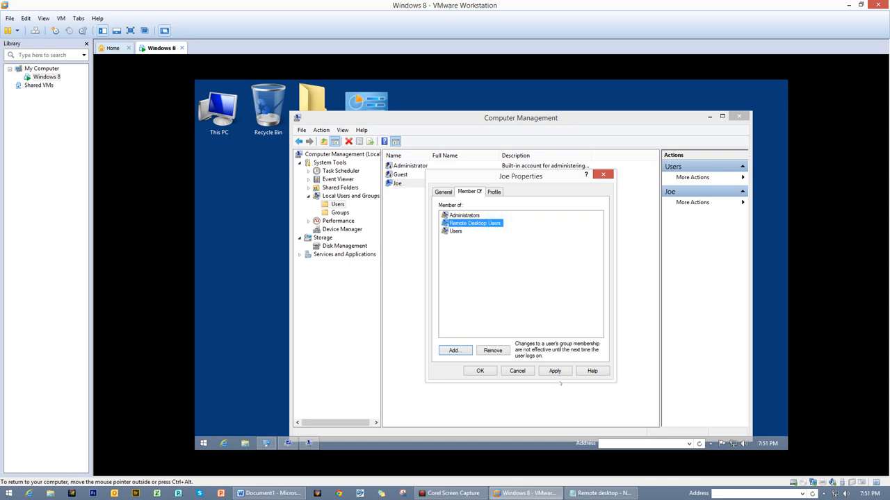
{"action": "left_click", "coordinate": [480, 370]}
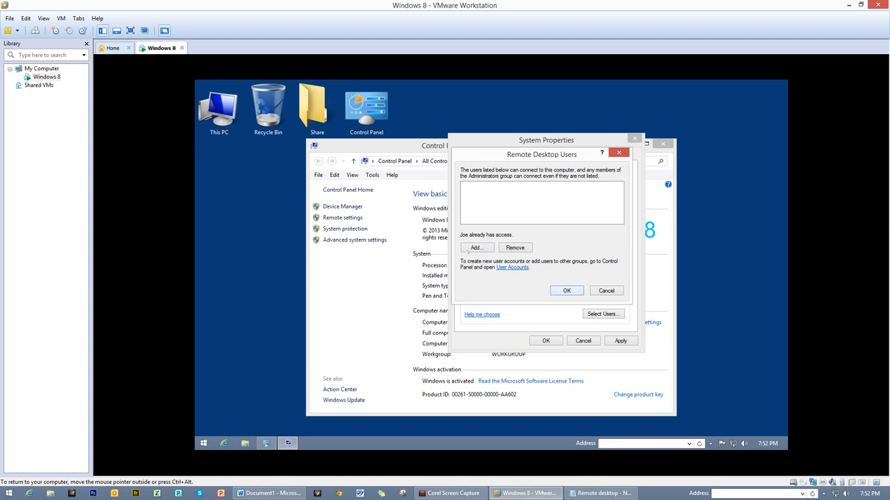
- Add Joe to the guest's Remote Desktop Users list and apply the remote settings
{"action": "left_click", "coordinate": [476, 248]}
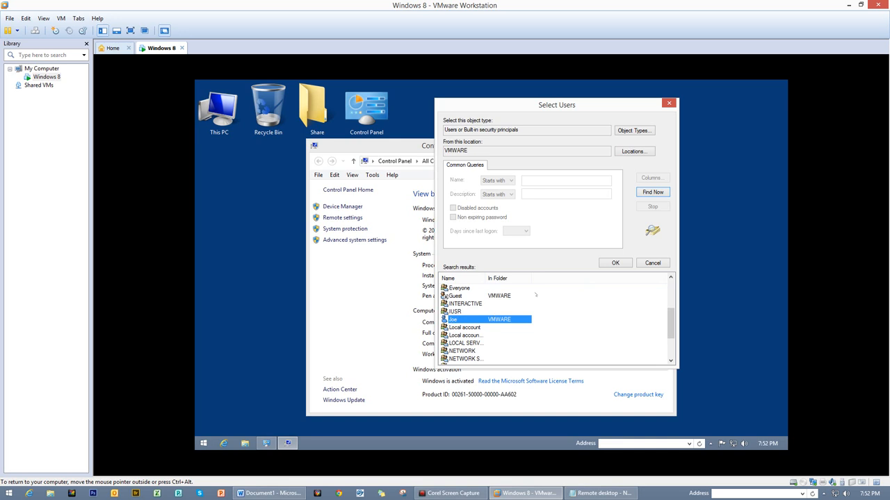
{"action": "left_click", "coordinate": [615, 263]}
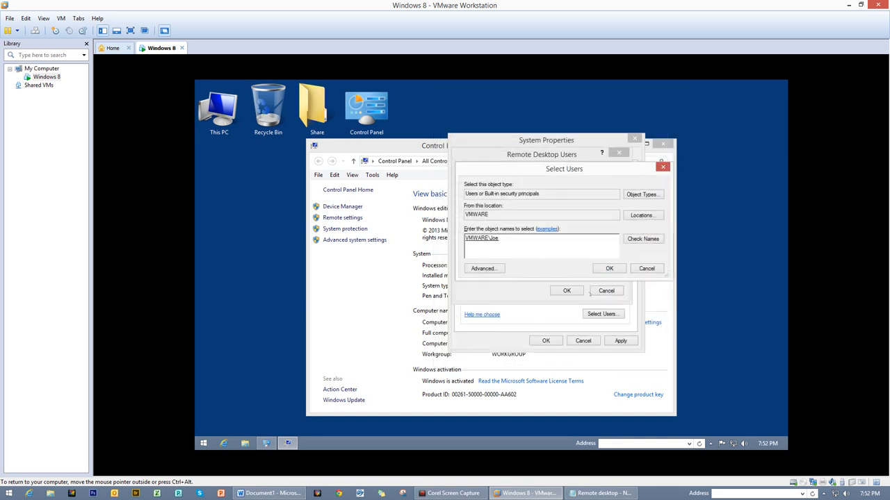
{"action": "left_click", "coordinate": [610, 268]}
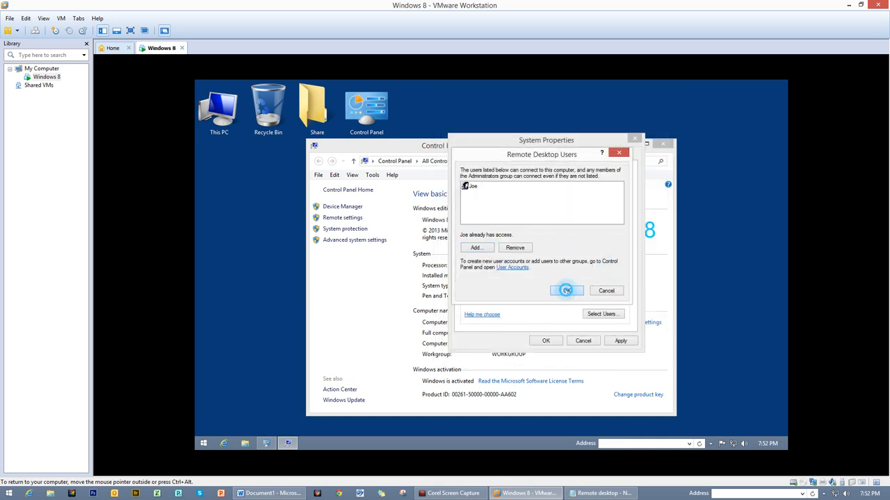
{"action": "left_click", "coordinate": [566, 290]}
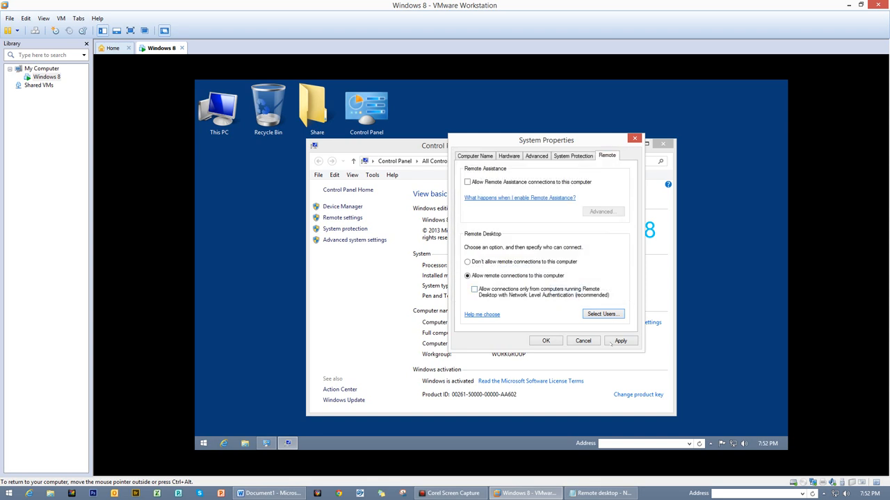
{"action": "left_click", "coordinate": [547, 341]}
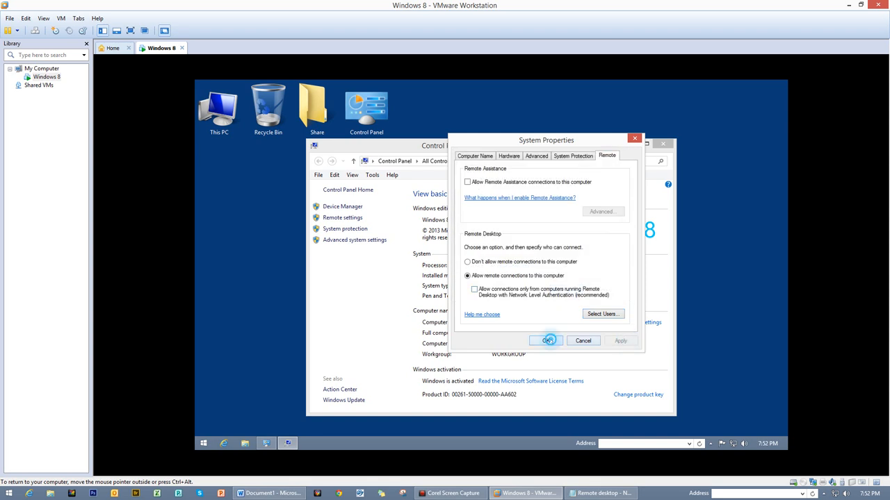
{"action": "left_click", "coordinate": [546, 341]}
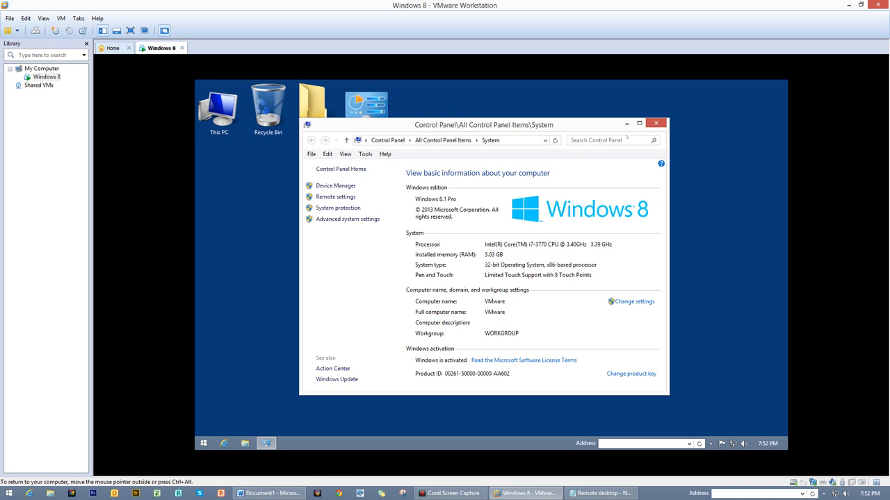
{"action": "mouse_move", "coordinate": [290, 457]}
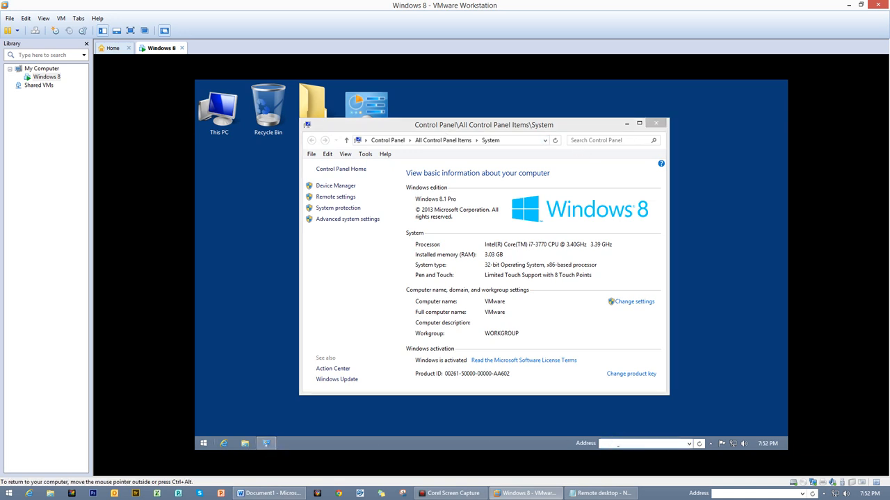
- Launch Notepad in the VM and type 'remote Desktop testing'
{"action": "type", "text": "note"}
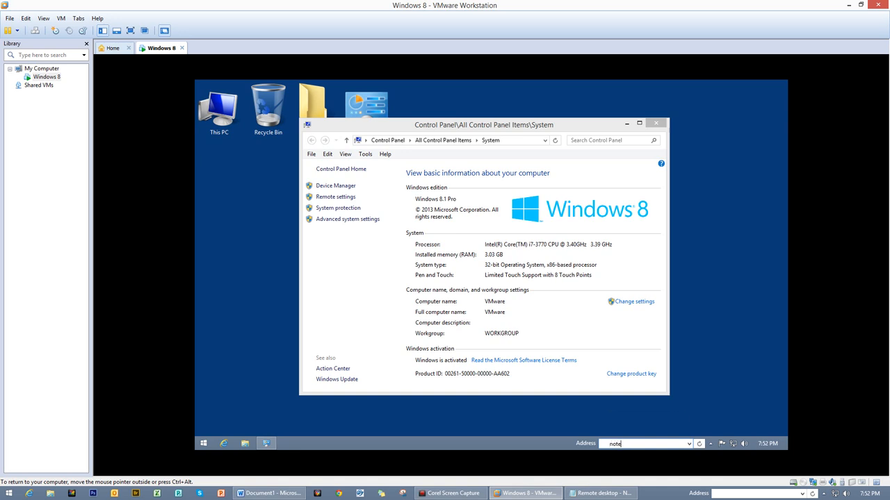
{"action": "type", "text": "pad"}
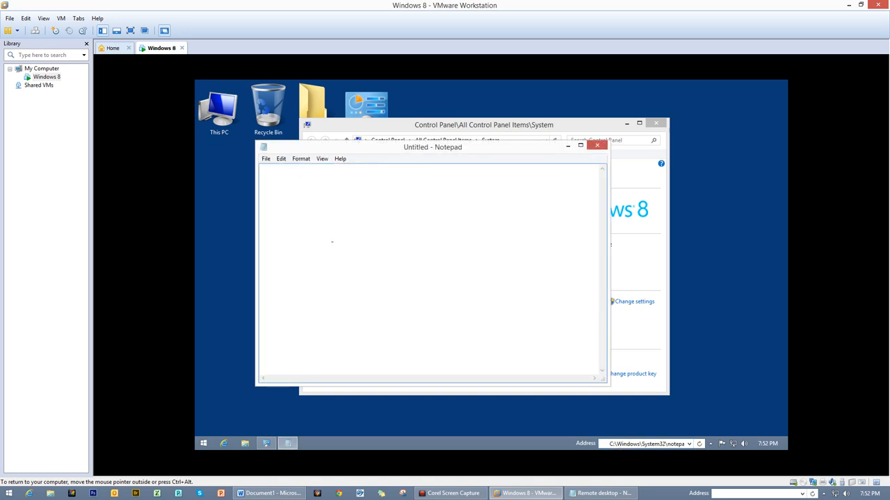
{"action": "type", "text": "remote"}
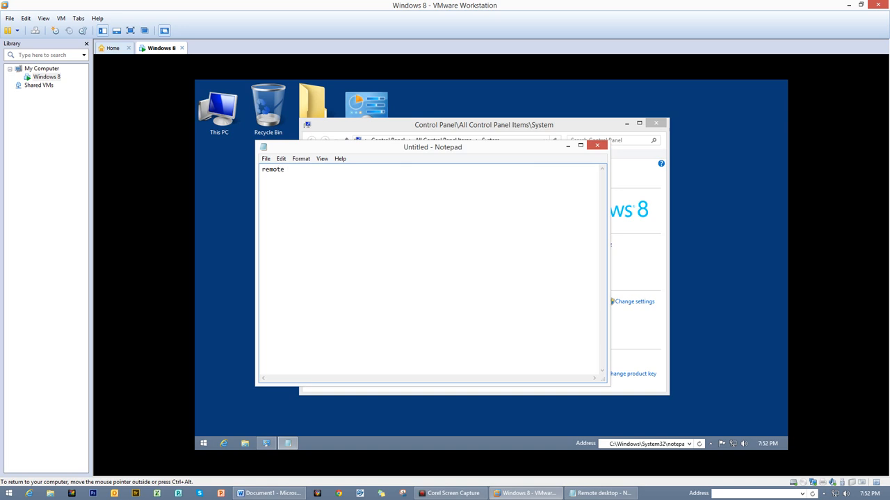
{"action": "type", "text": "Des"}
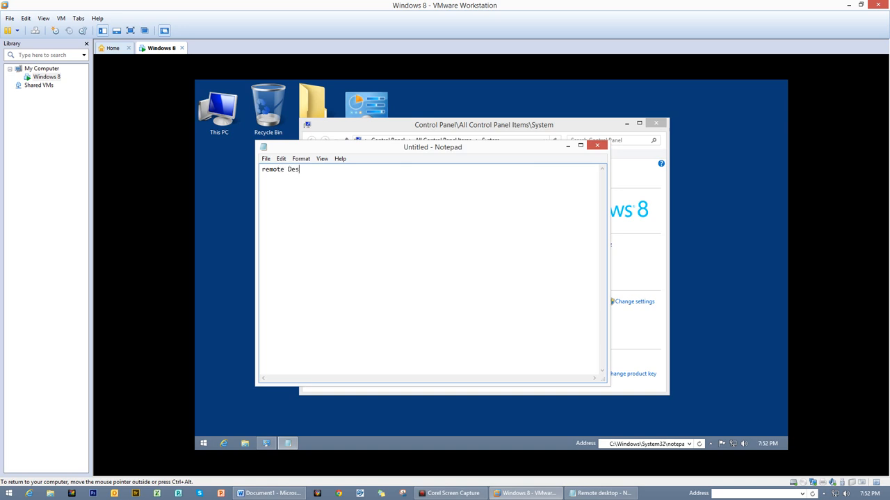
{"action": "type", "text": "ktop"}
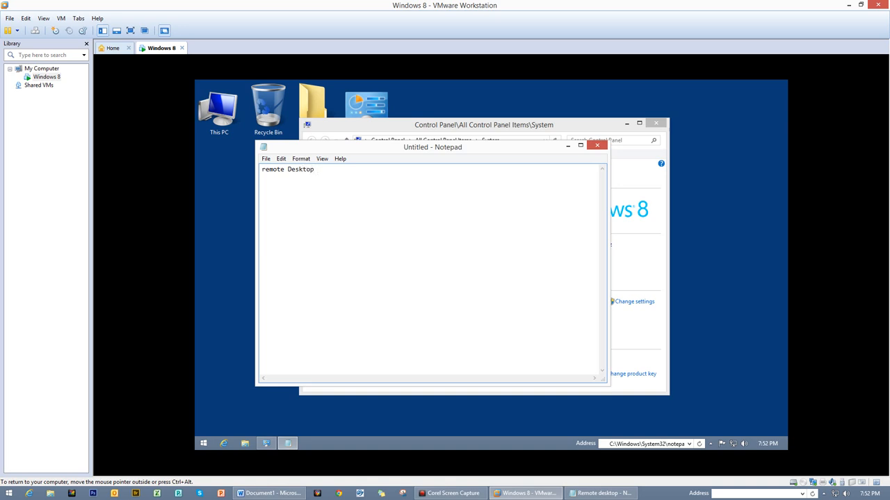
{"action": "type", "text": "testing"}
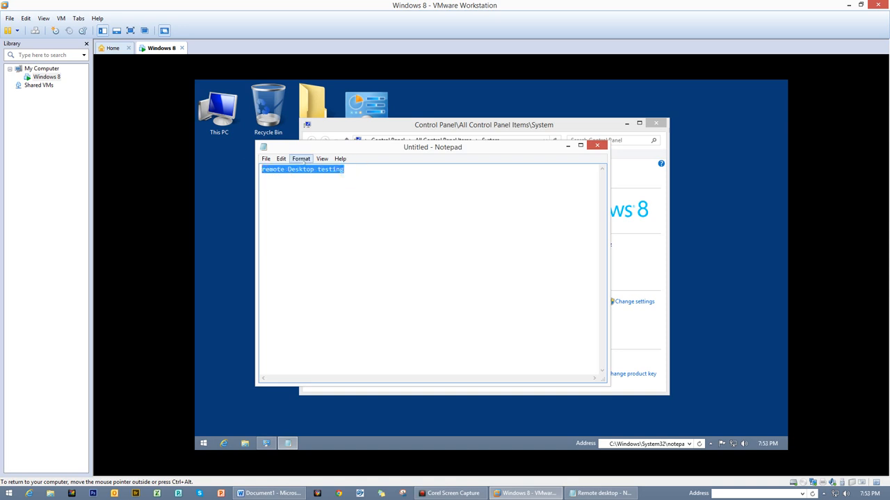
- Enlarge the Notepad text through the Format > Font size setting
{"action": "left_click", "coordinate": [300, 159]}
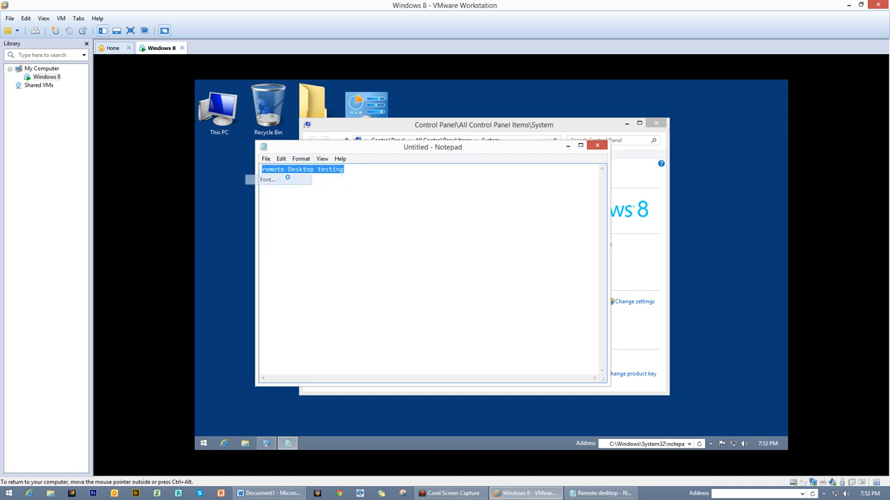
{"action": "left_click", "coordinate": [267, 179]}
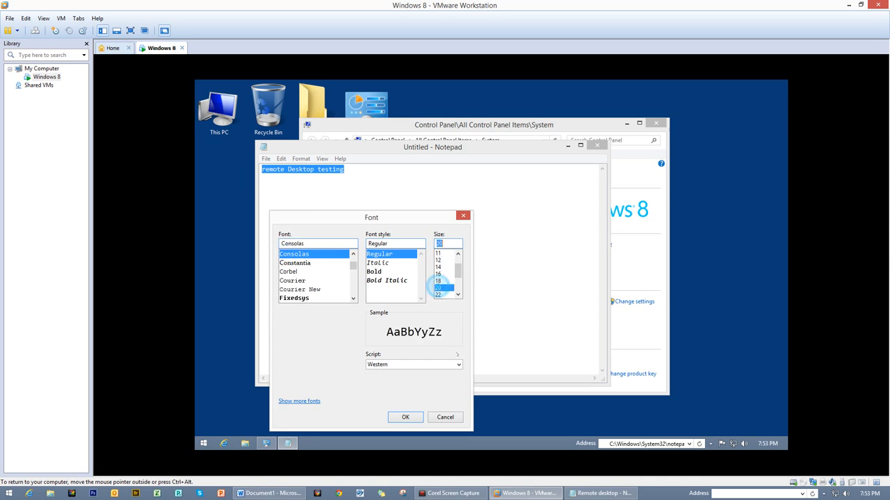
{"action": "left_click", "coordinate": [406, 417]}
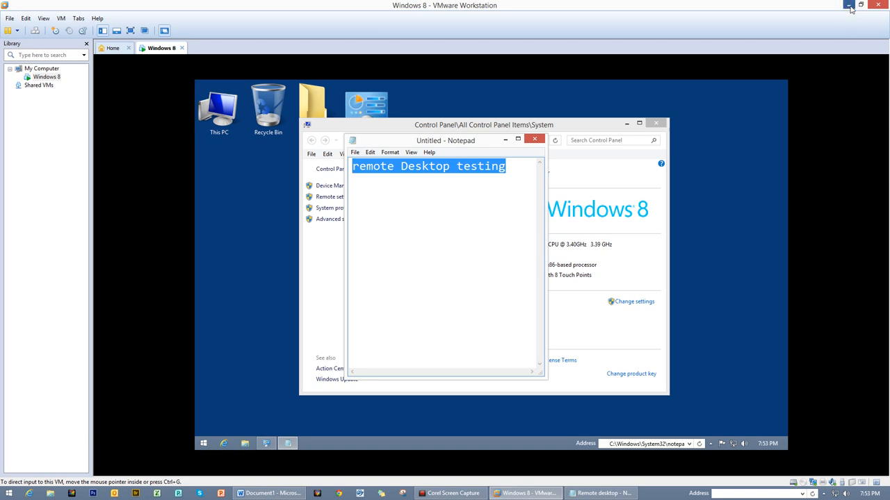
- Minimize VMware and launch Remote Desktop Connection with mstsc
{"action": "left_click", "coordinate": [848, 6]}
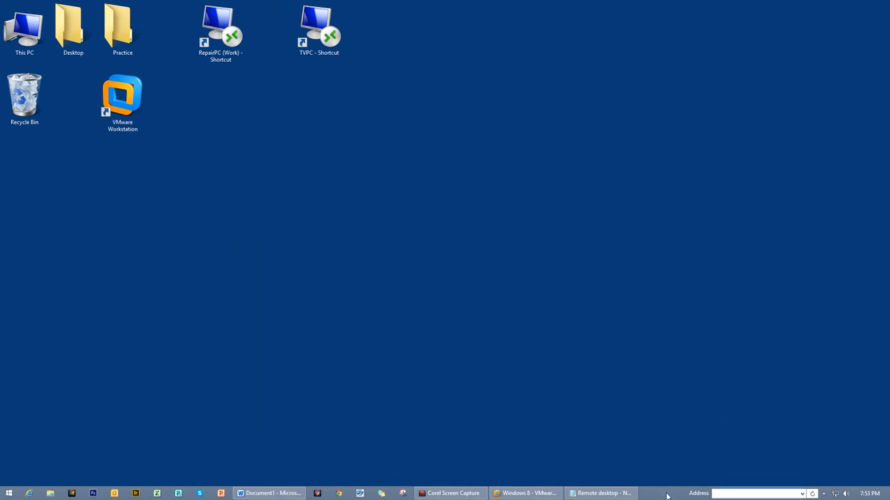
{"action": "mouse_move", "coordinate": [667, 493]}
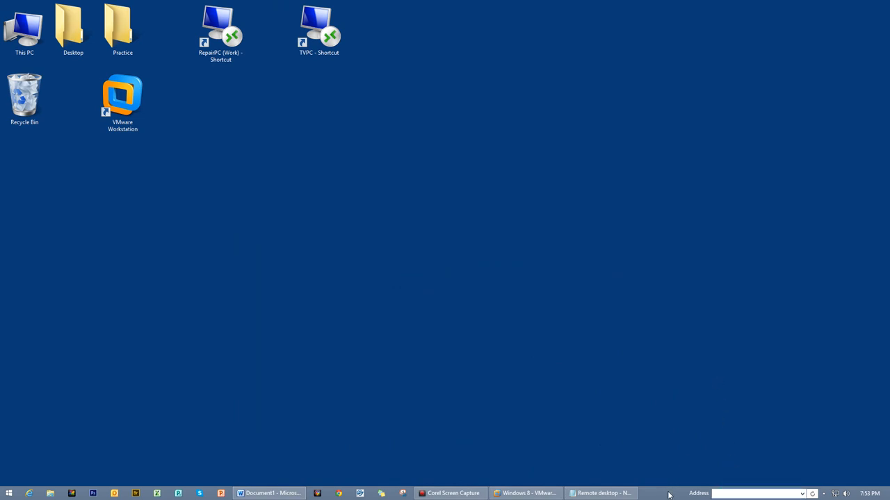
{"action": "type", "text": "mstsc"}
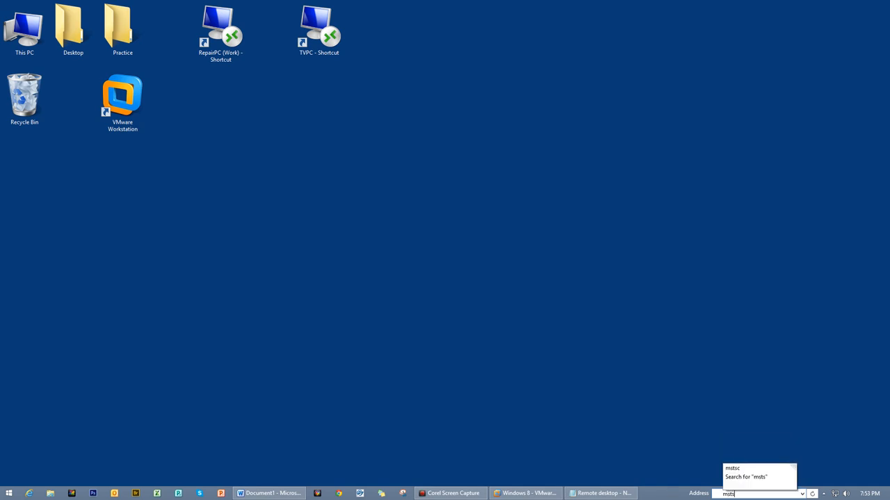
{"action": "type", "text": "c"}
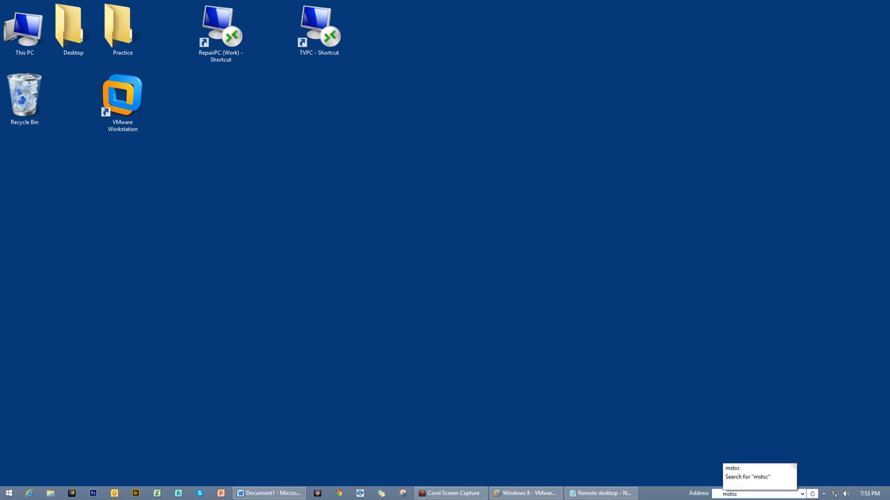
{"action": "key", "text": "Enter"}
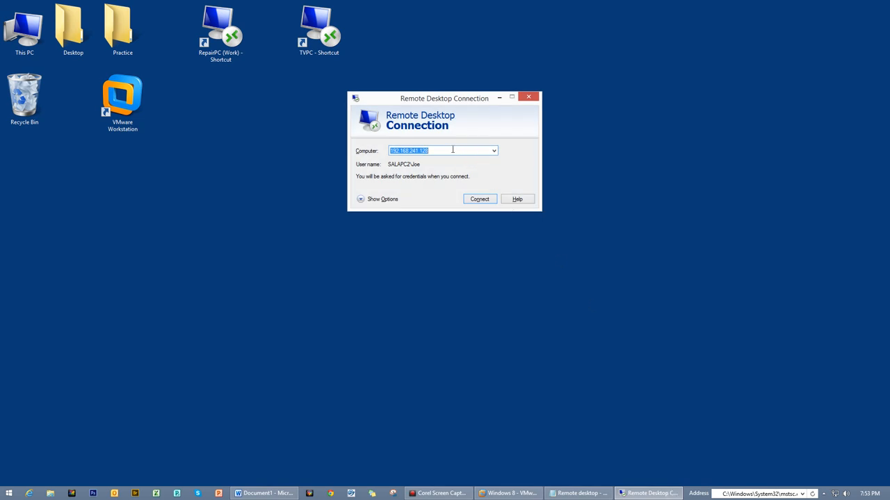
- Replace the computer address with 192.168.241.128 and connect
{"action": "key", "text": "Delete"}
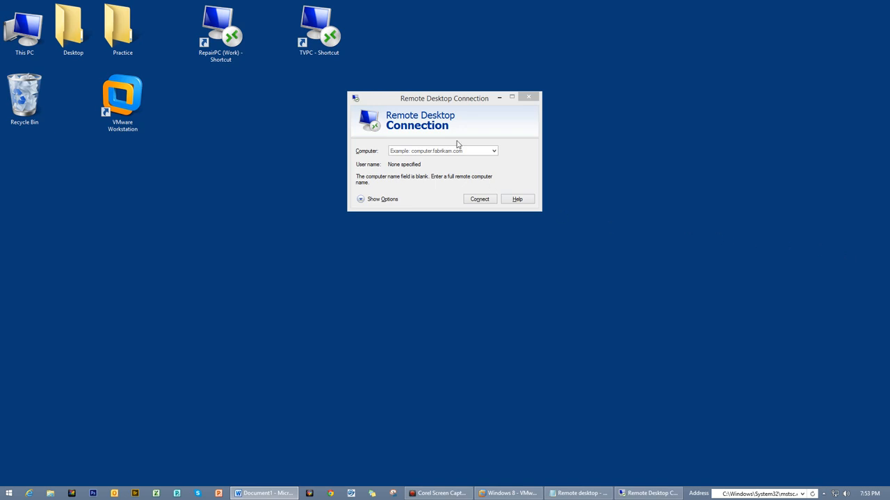
{"action": "left_click", "coordinate": [438, 150]}
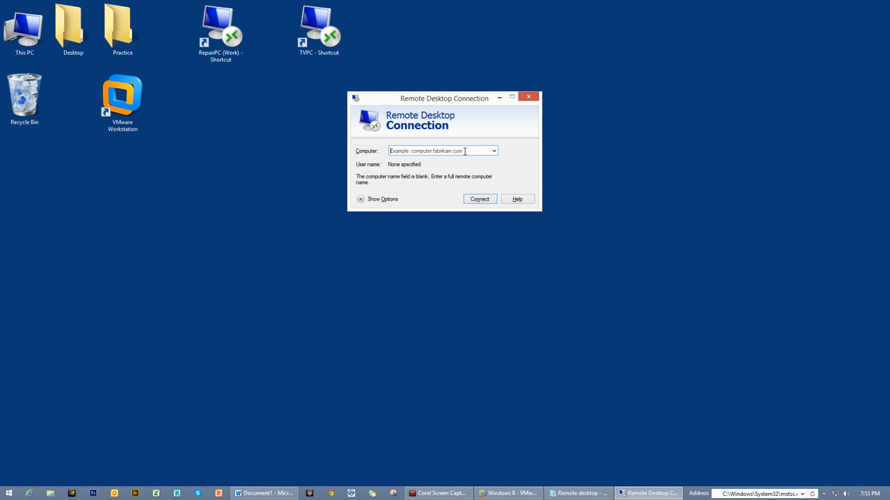
{"action": "type", "text": "192.168.241.128"}
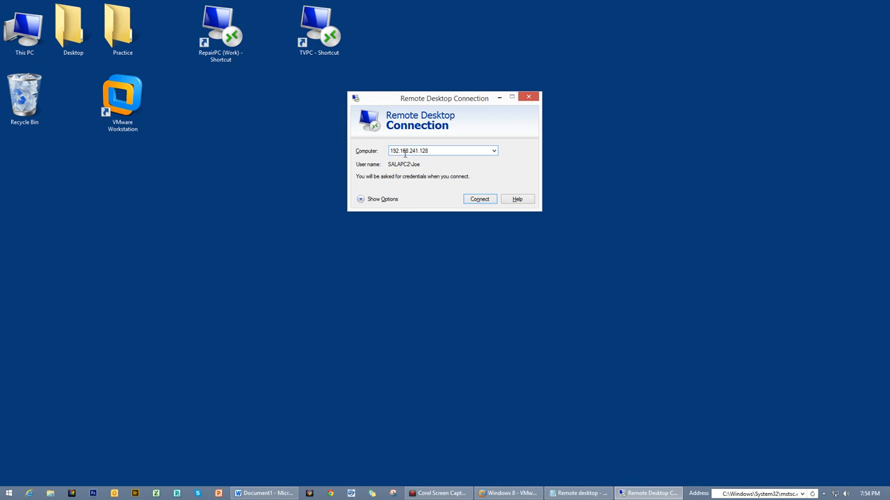
{"action": "mouse_move", "coordinate": [412, 158]}
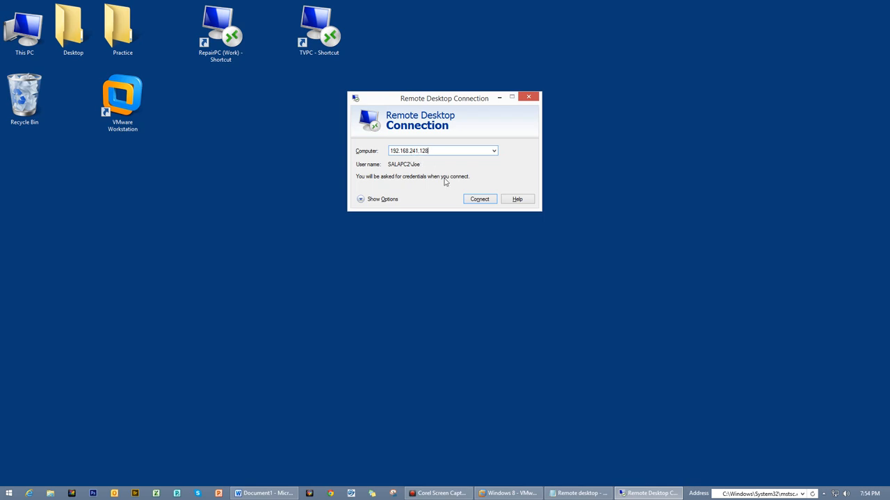
{"action": "mouse_move", "coordinate": [460, 187]}
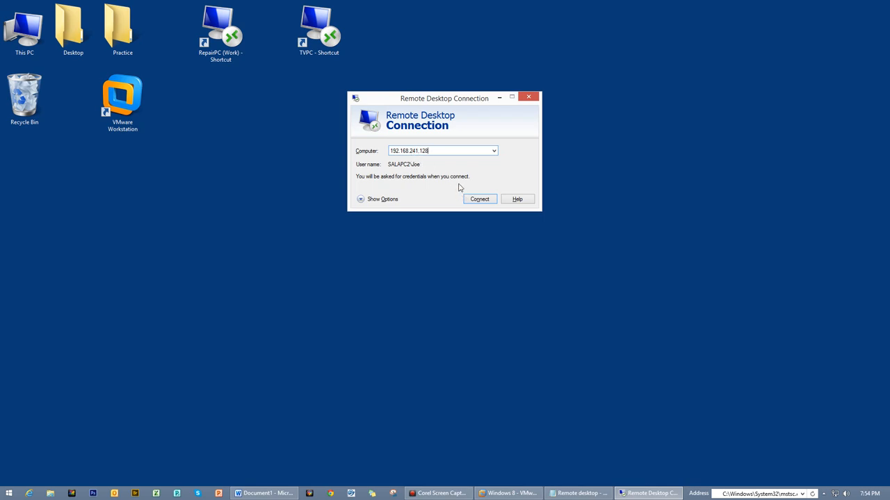
{"action": "left_click", "coordinate": [480, 199]}
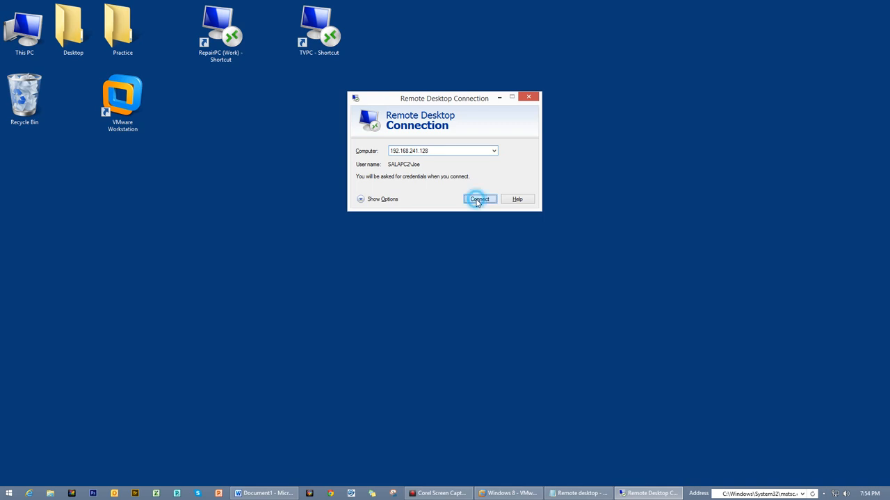
- Enter the account password in Windows Security and confirm the sign-in
{"action": "left_click", "coordinate": [480, 199]}
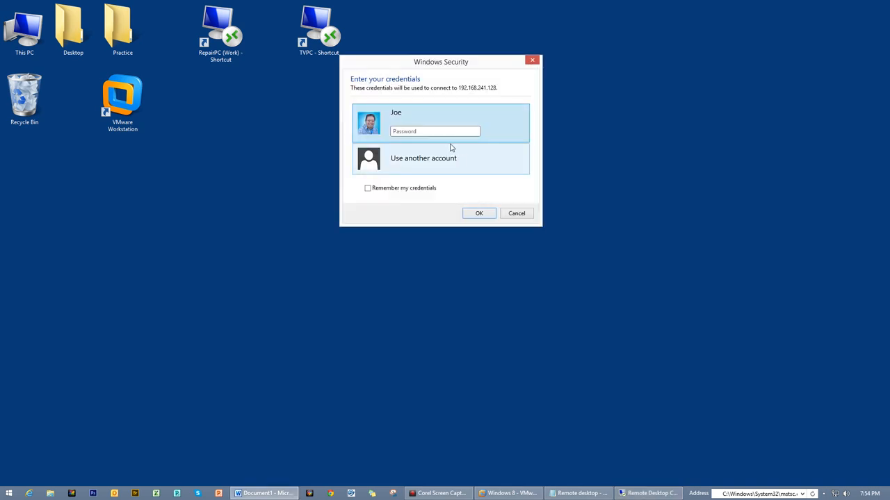
{"action": "left_click", "coordinate": [434, 131]}
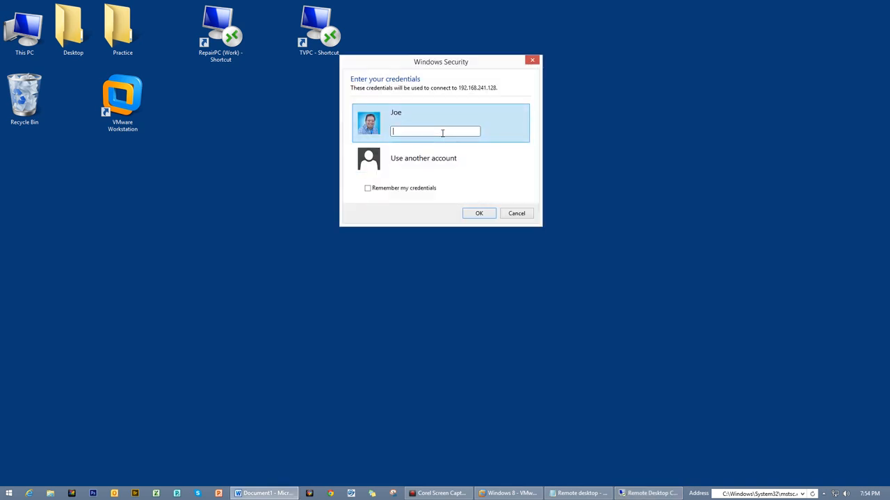
{"action": "left_click", "coordinate": [479, 213]}
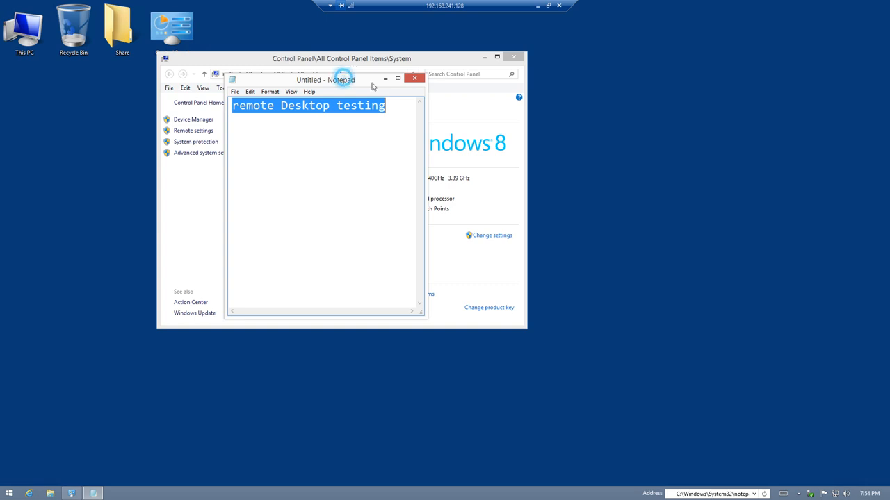
- Take the remote session out of full screen and reposition the remote Notepad
{"action": "left_click_drag", "start_coordinate": [326, 79], "coordinate": [602, 137]}
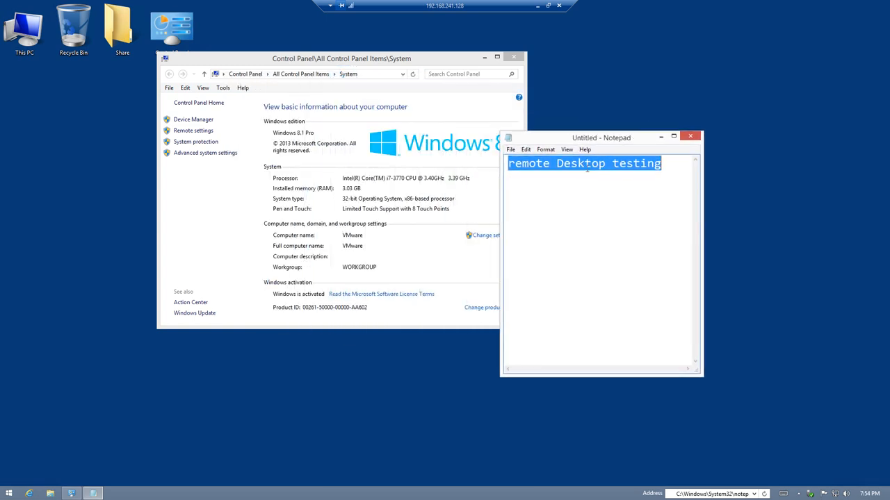
{"action": "mouse_move", "coordinate": [547, 9]}
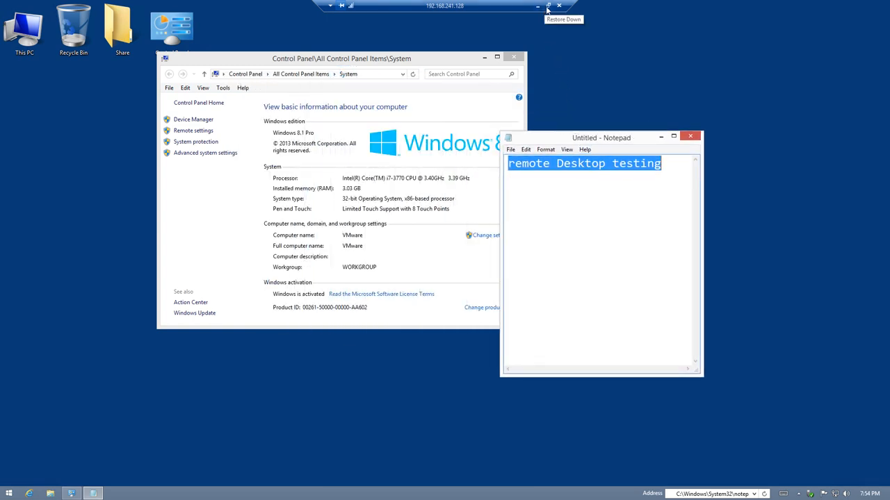
{"action": "left_click", "coordinate": [546, 9]}
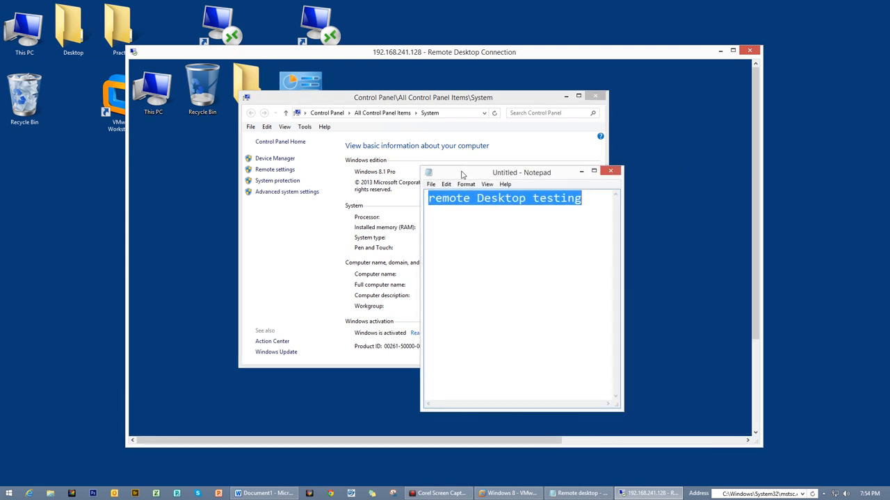
{"action": "left_click_drag", "start_coordinate": [521, 172], "coordinate": [496, 168]}
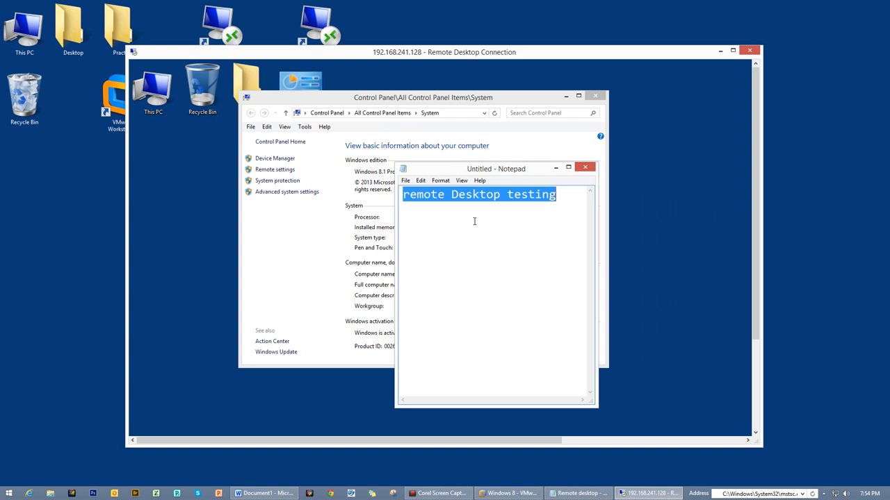
{"action": "mouse_move", "coordinate": [485, 277]}
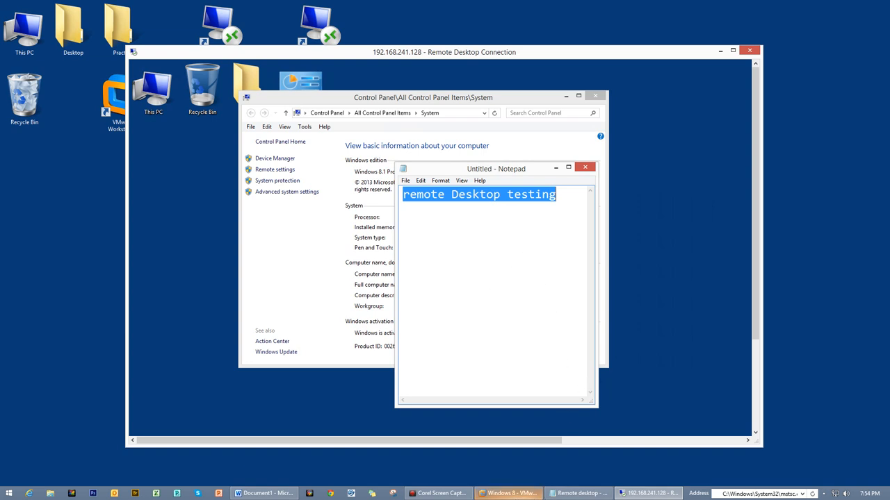
{"action": "mouse_move", "coordinate": [508, 493]}
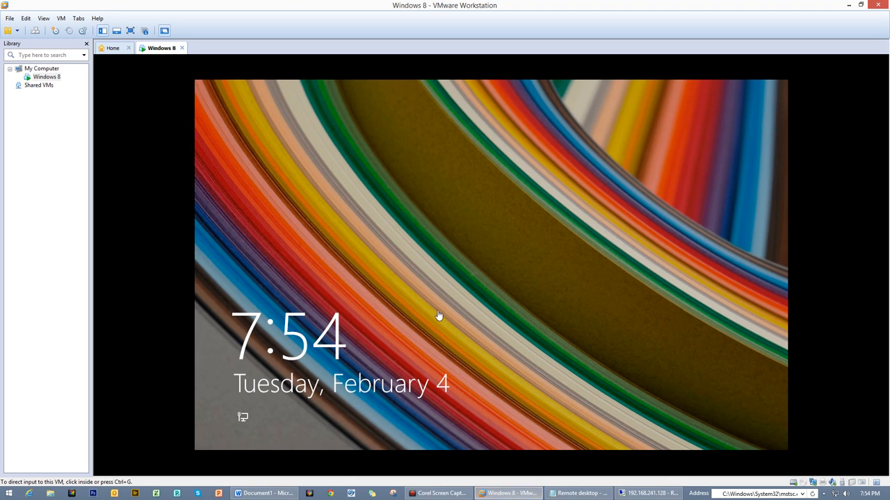
- Reveal the VM sign-in page showing Joe signed in remotely, then return to host notes
{"action": "left_click", "coordinate": [440, 316]}
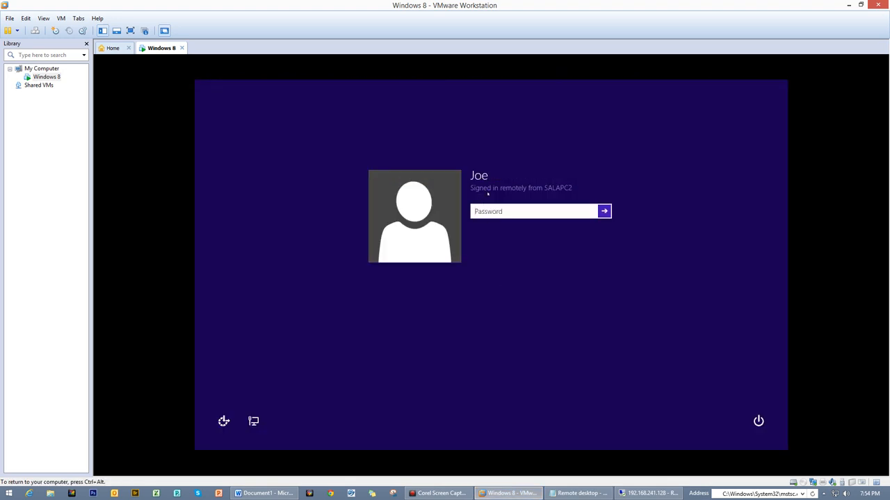
{"action": "mouse_move", "coordinate": [531, 193]}
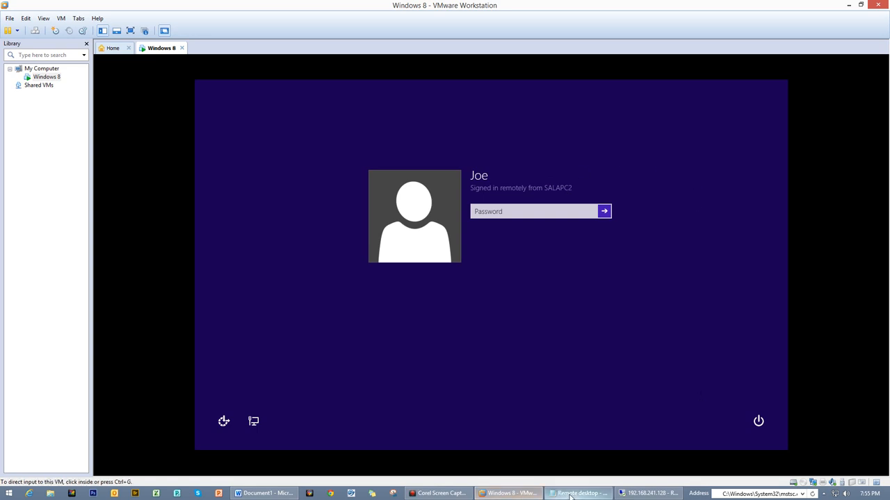
{"action": "left_click", "coordinate": [579, 493]}
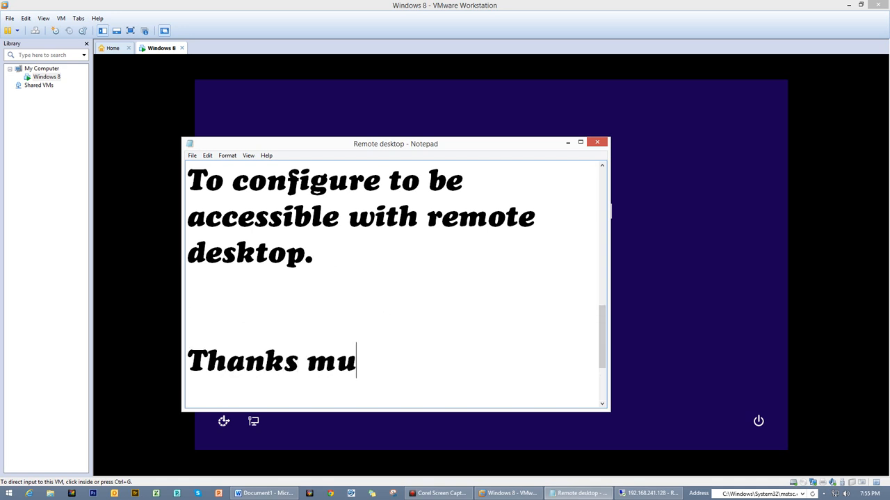
- Finish the notes' closing line as 'Thanks much' and scroll down
{"action": "type", "text": "ch"}
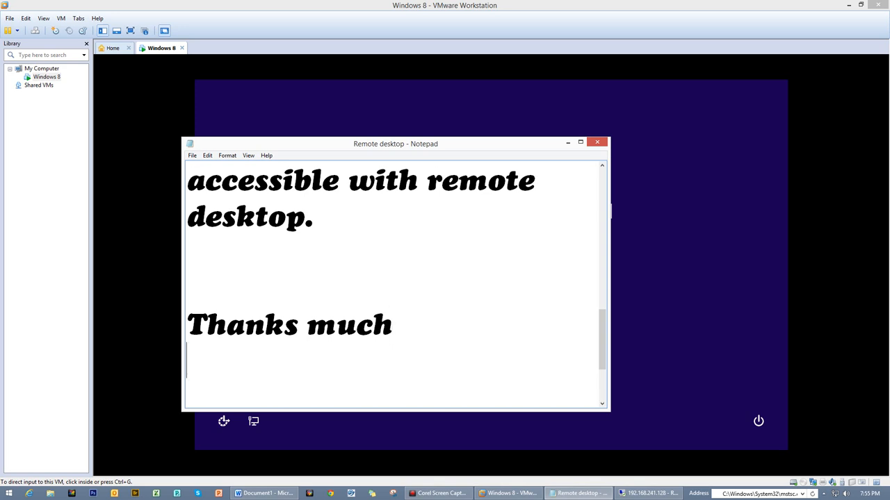
{"action": "scroll", "scroll_direction": "down", "scroll_amount": 3}
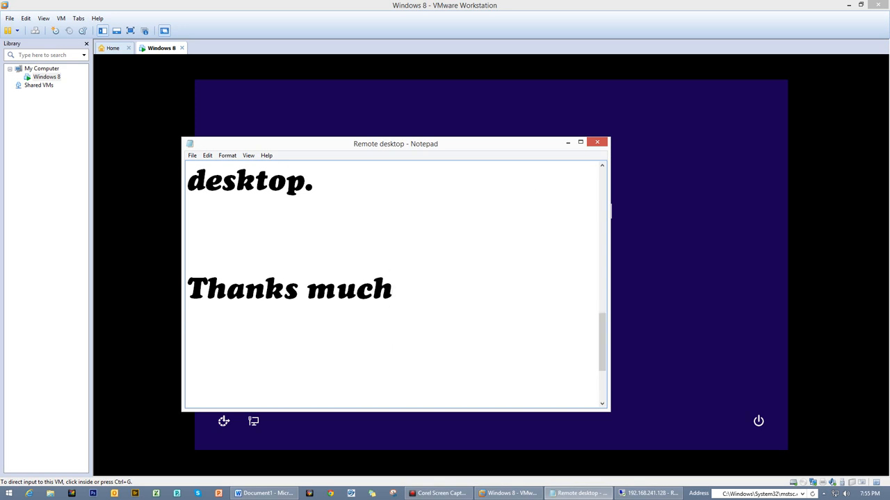